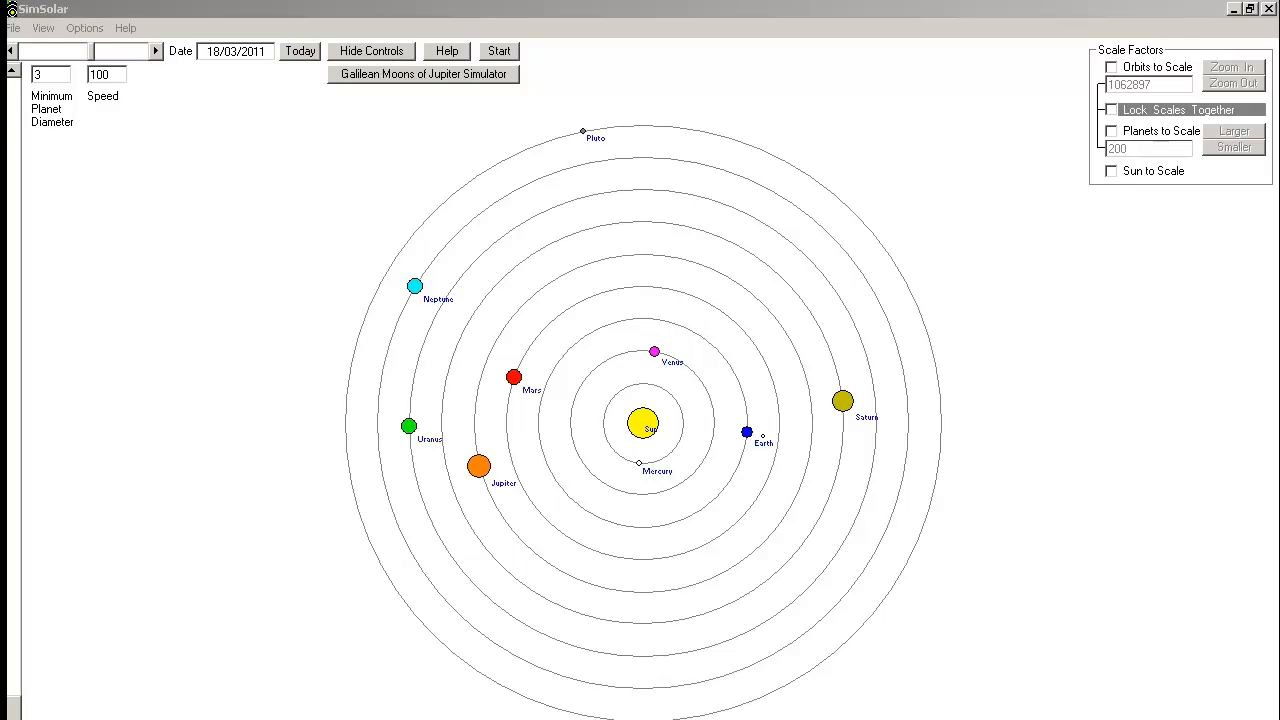
mouse_move(924, 538)
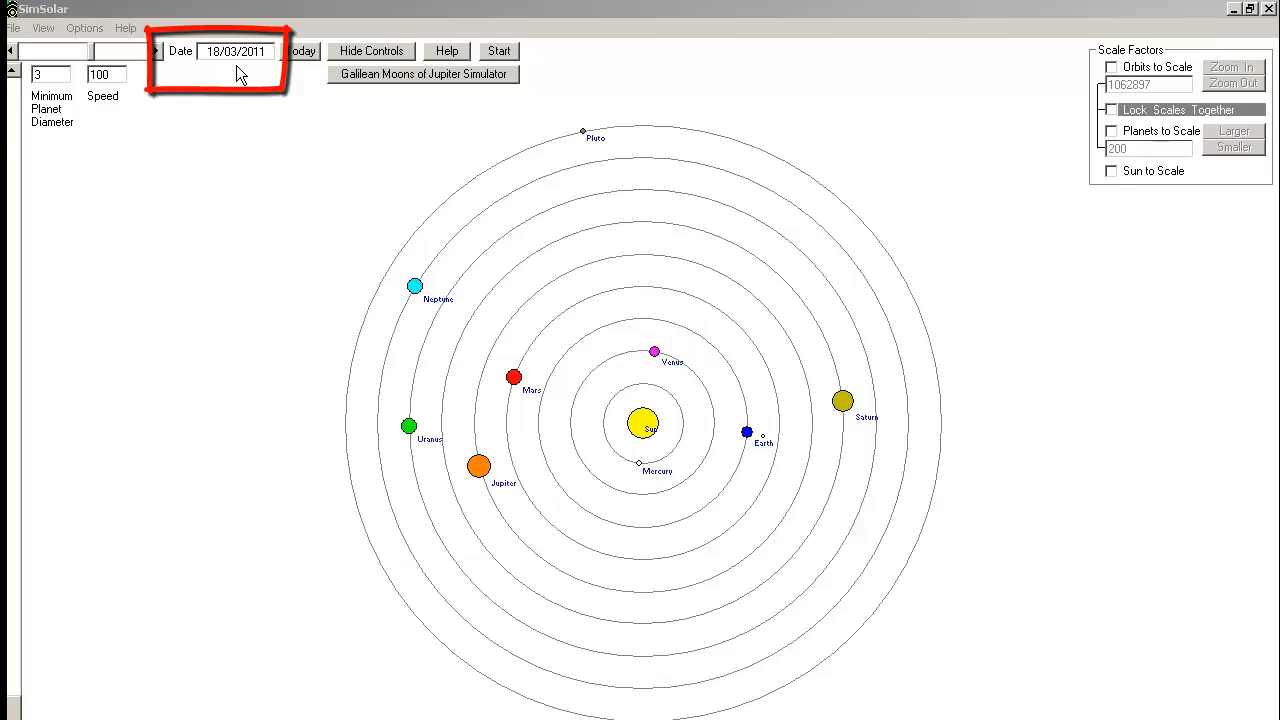
mouse_move(336, 200)
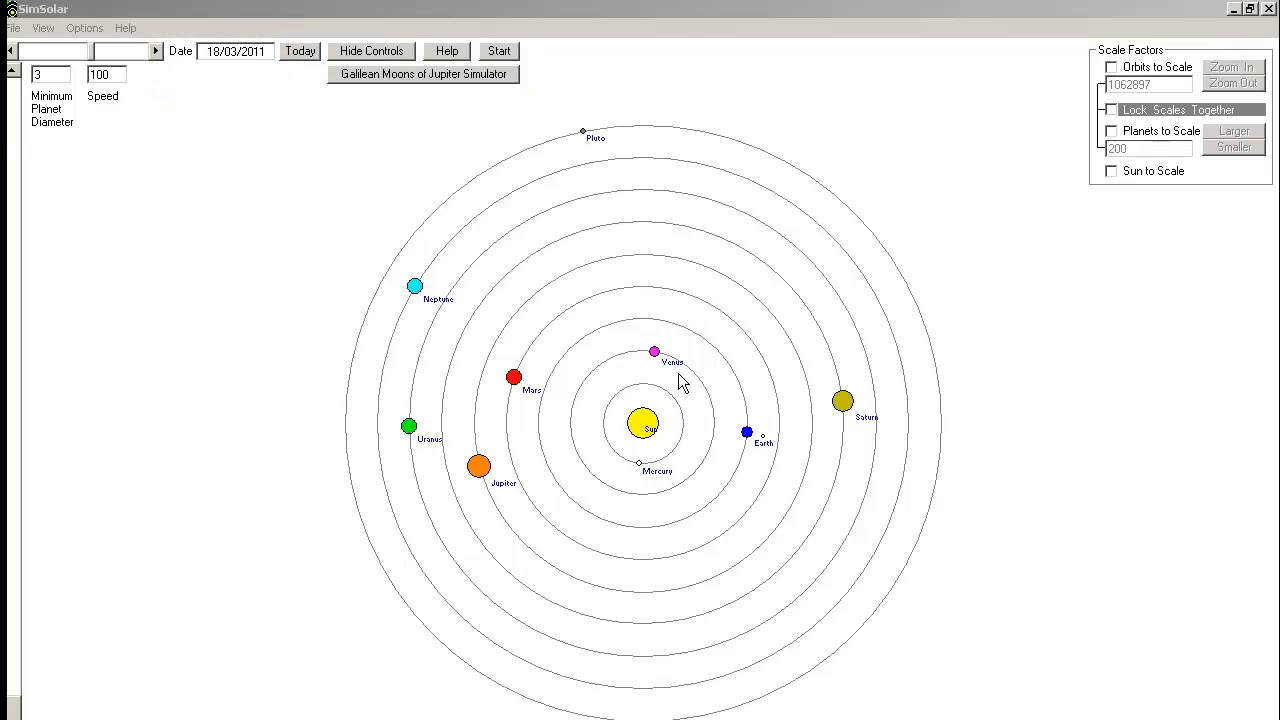
mouse_move(420, 310)
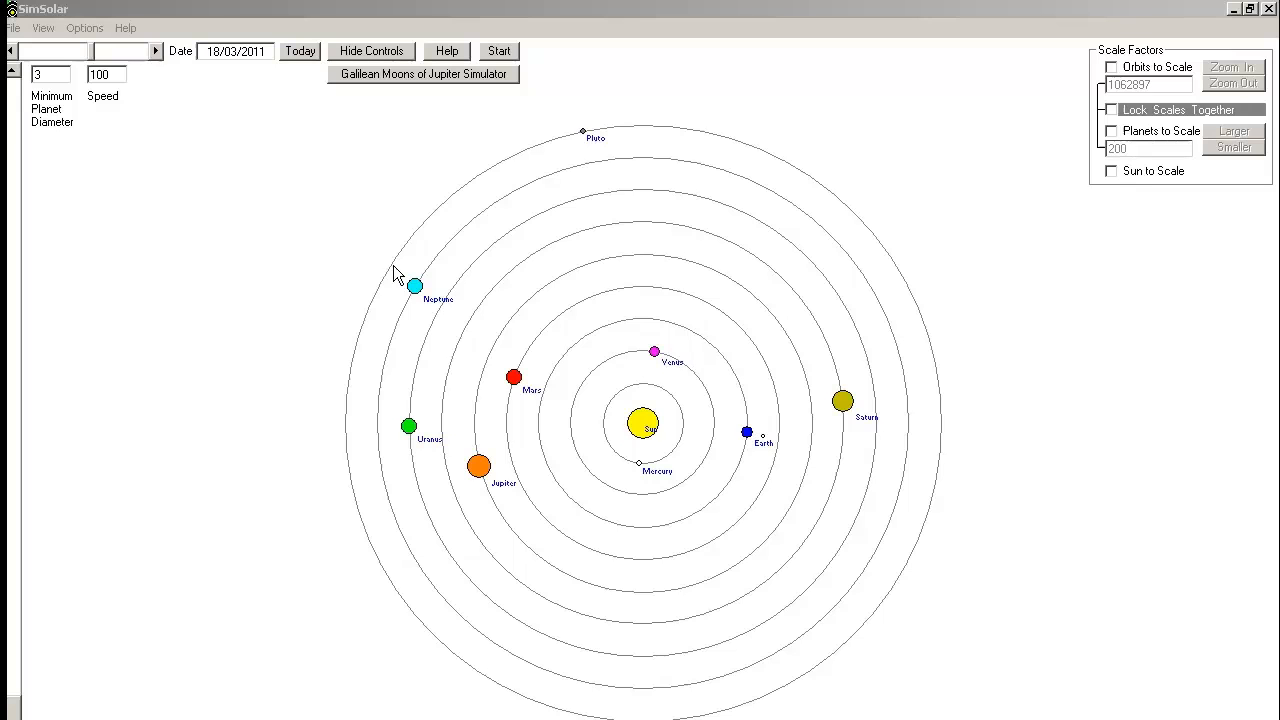
mouse_move(672, 412)
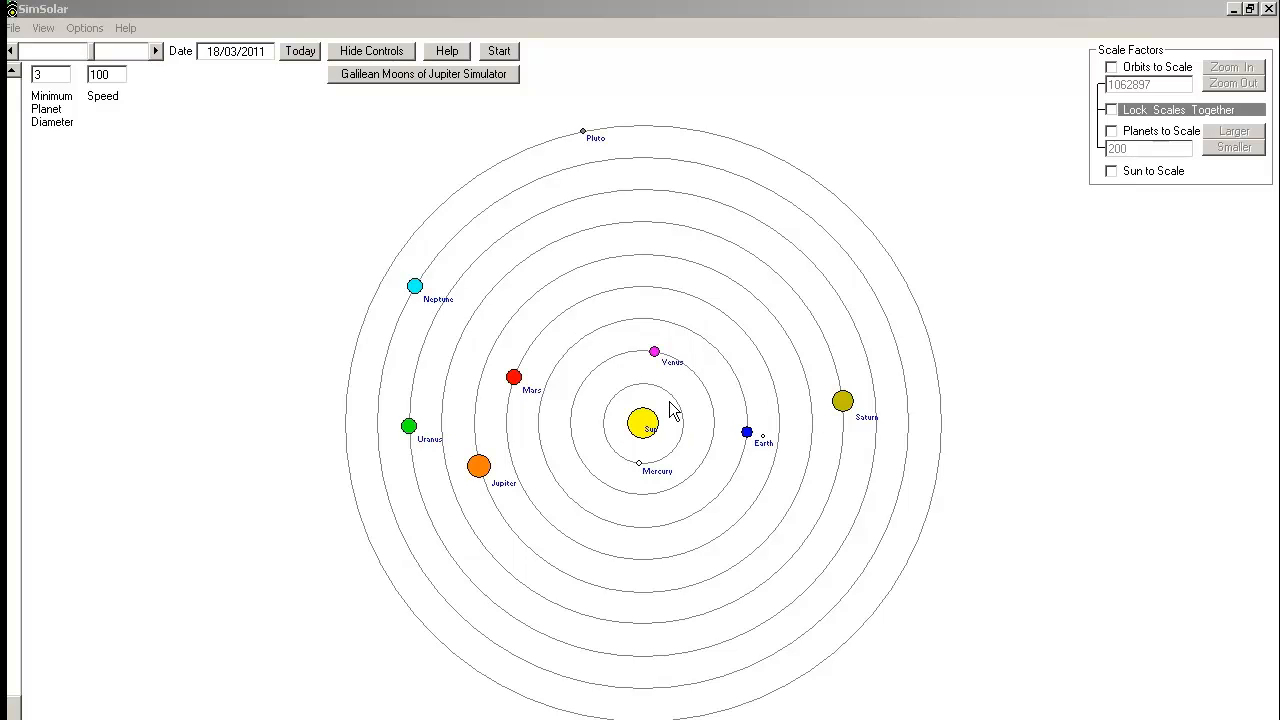
mouse_move(584, 452)
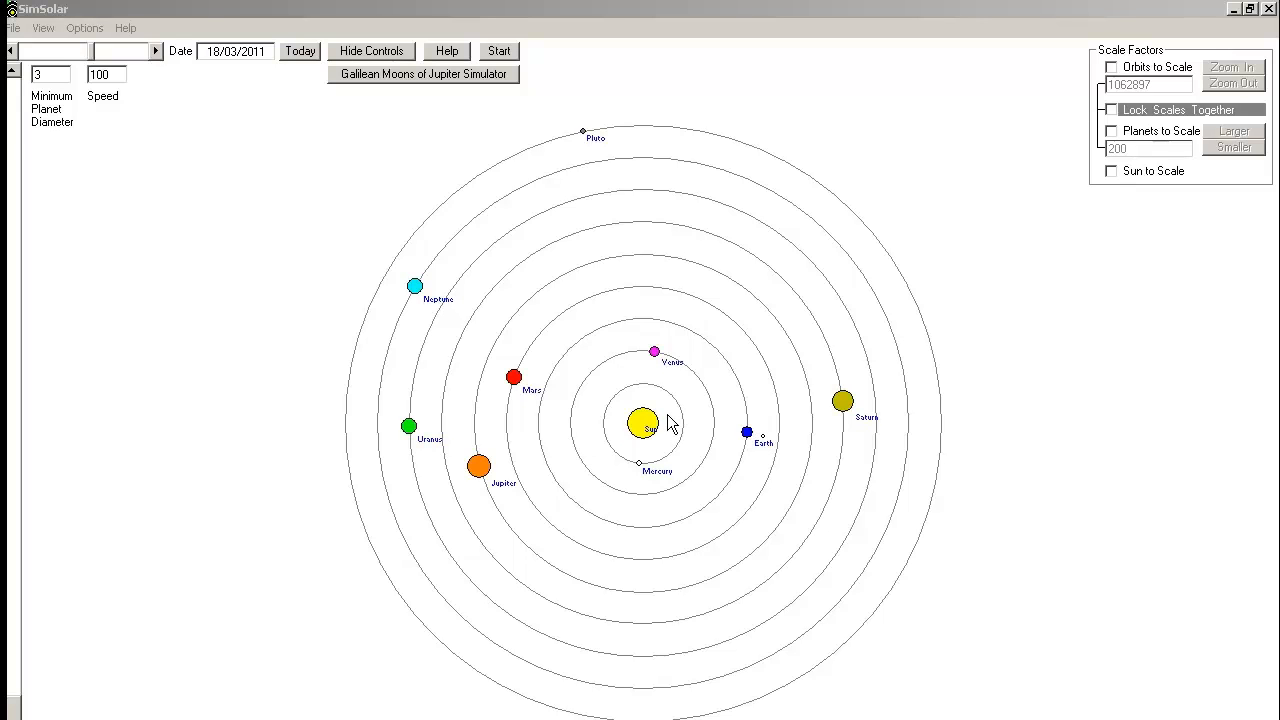
mouse_move(736, 386)
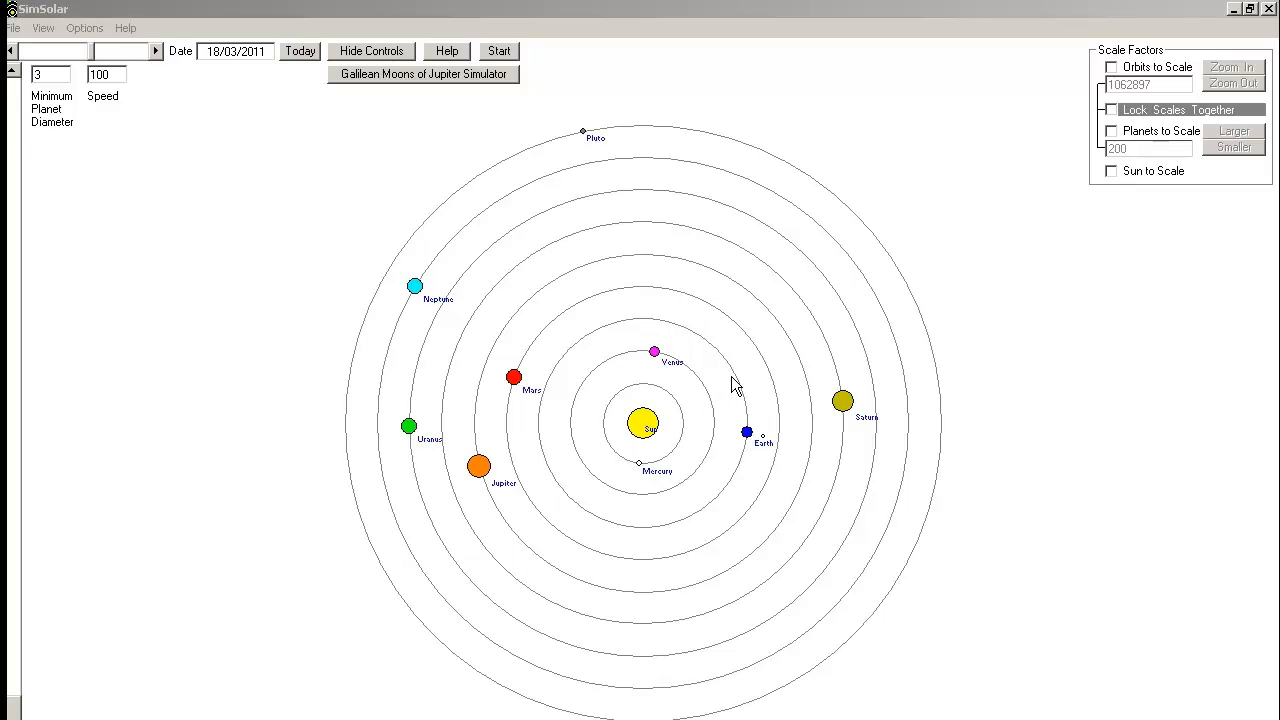
mouse_move(830, 330)
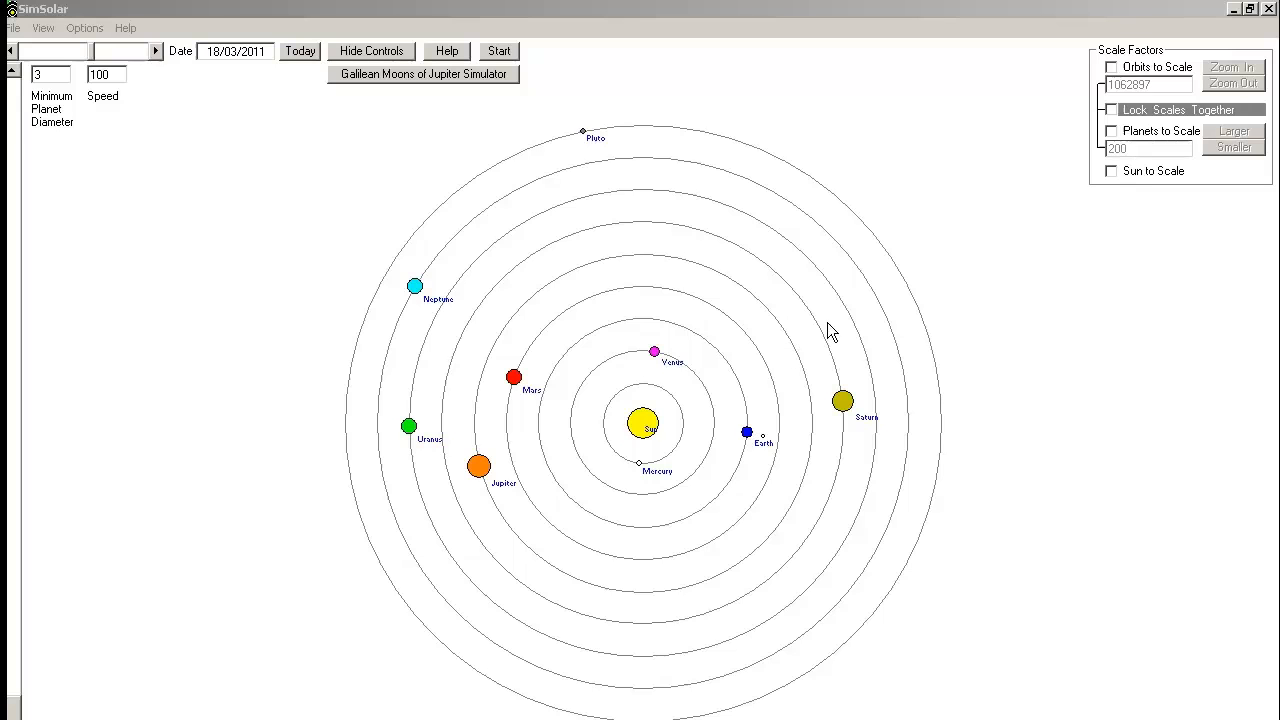
mouse_move(912, 350)
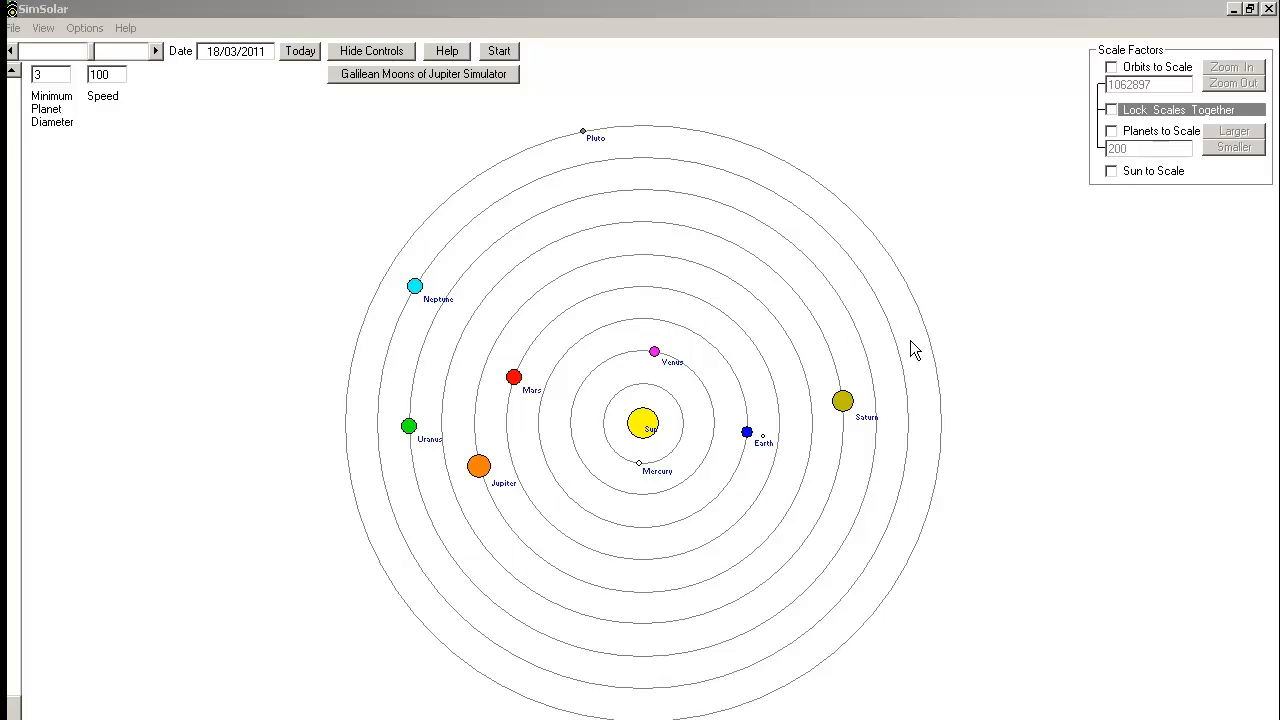
mouse_move(1116, 180)
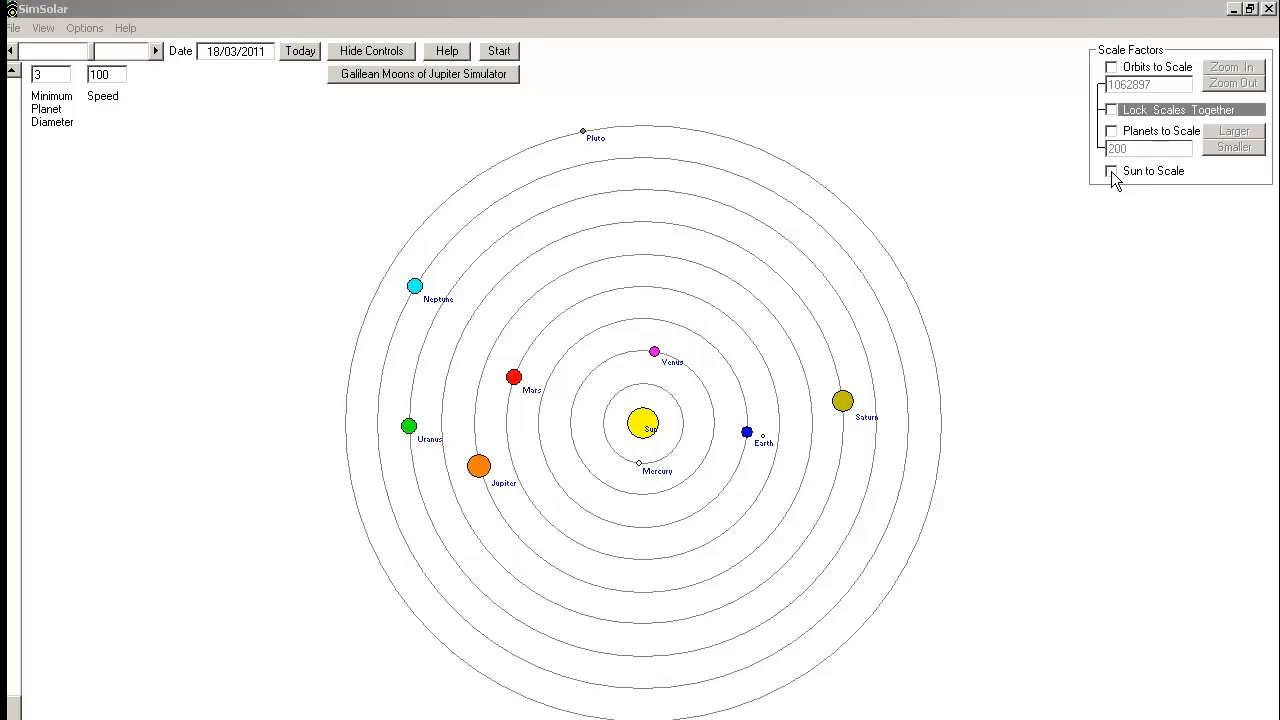
Toggle the Sun's true size on and off, then enable Orbits to Scale
left_click(1112, 172)
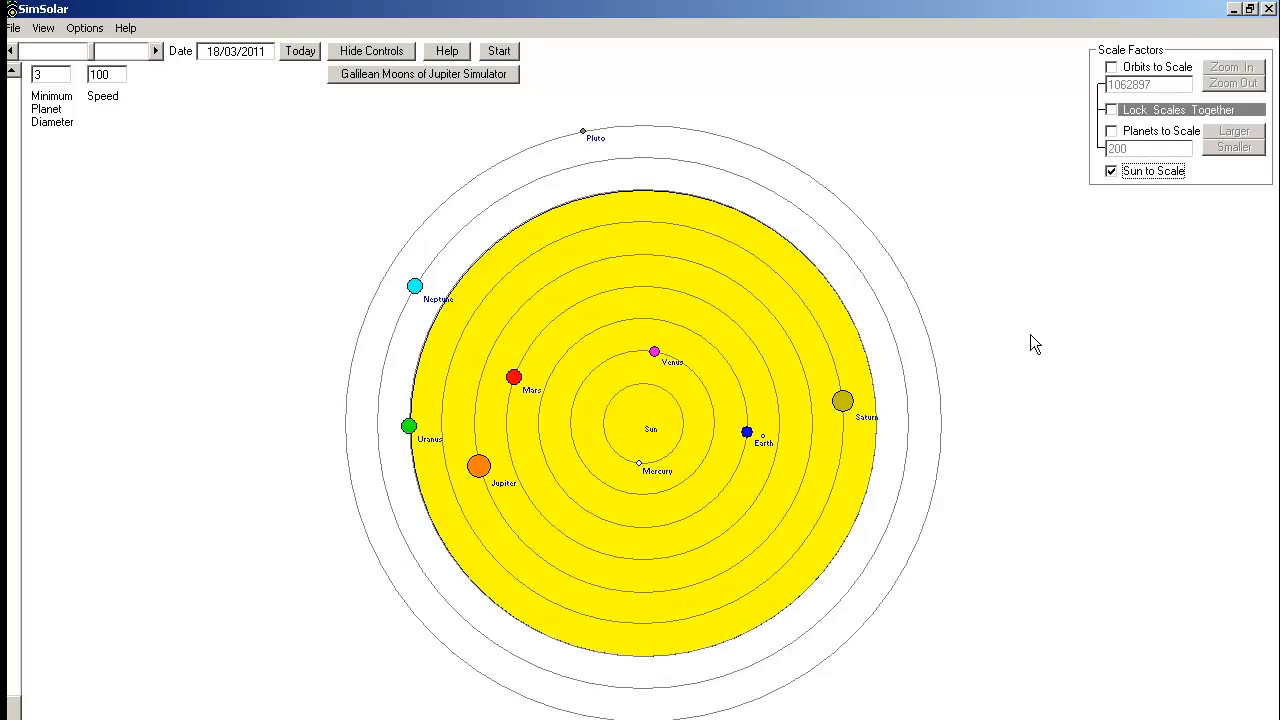
mouse_move(1028, 360)
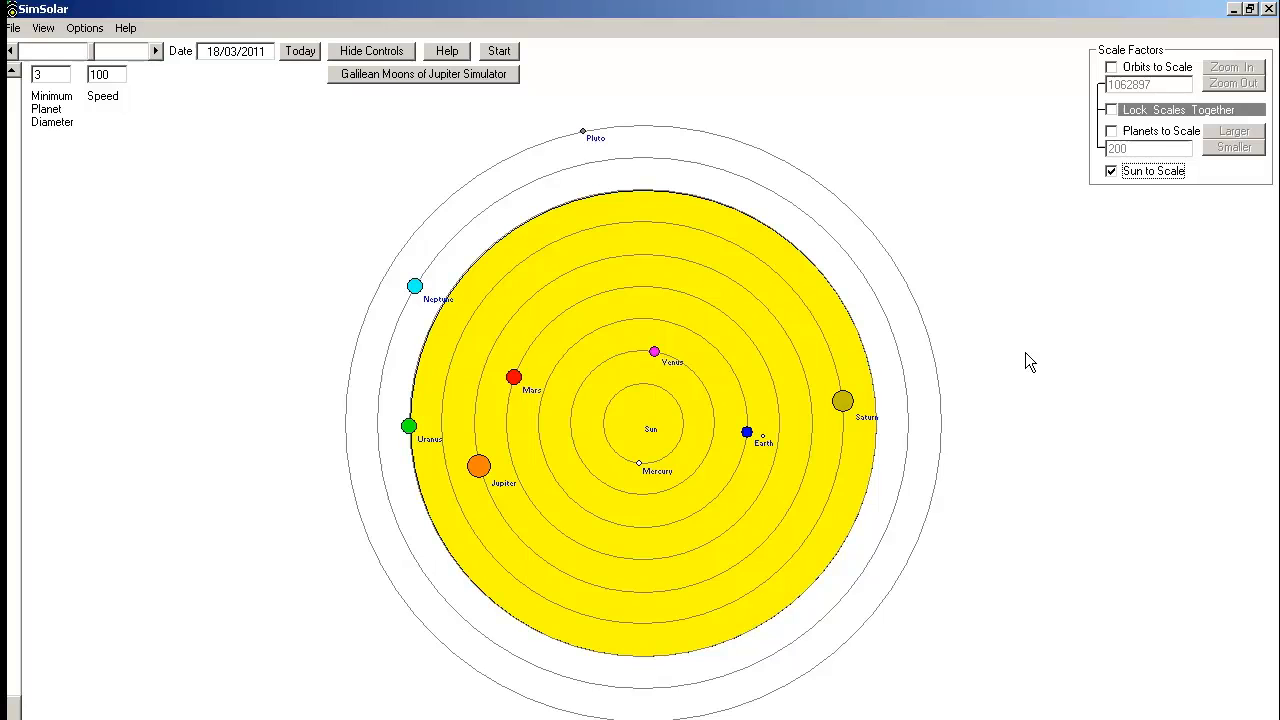
left_click(1110, 172)
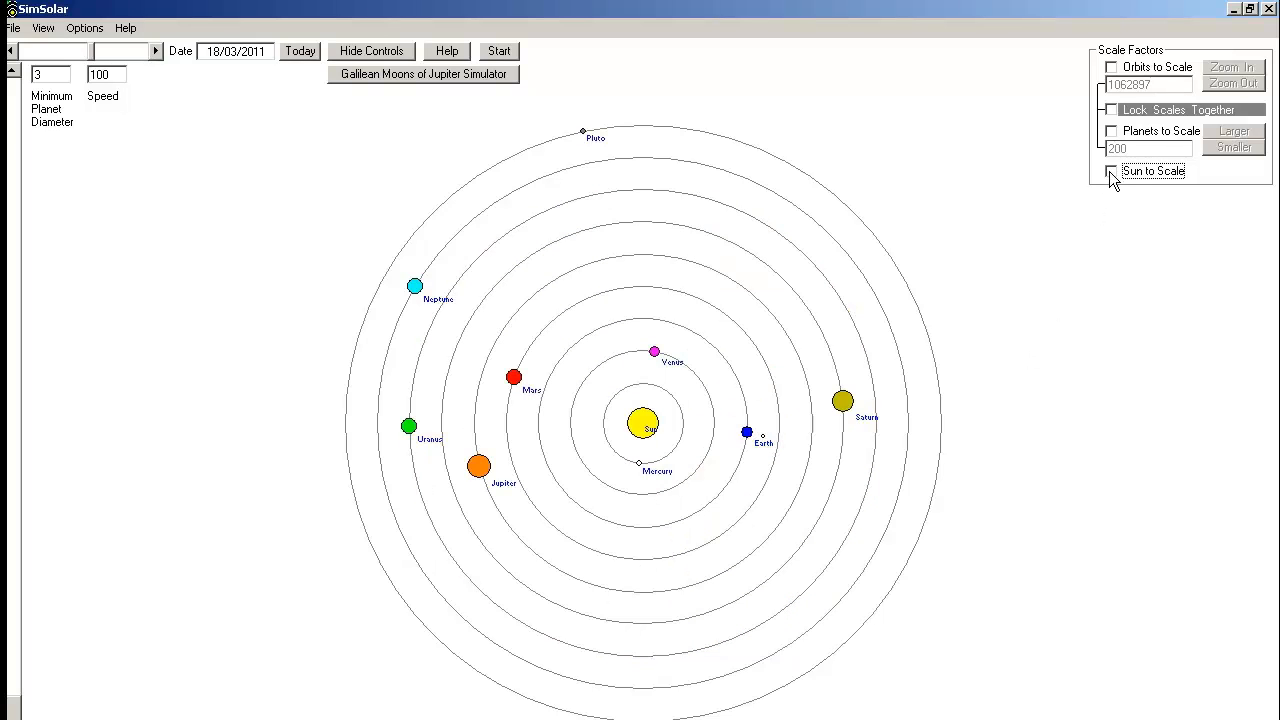
mouse_move(1118, 78)
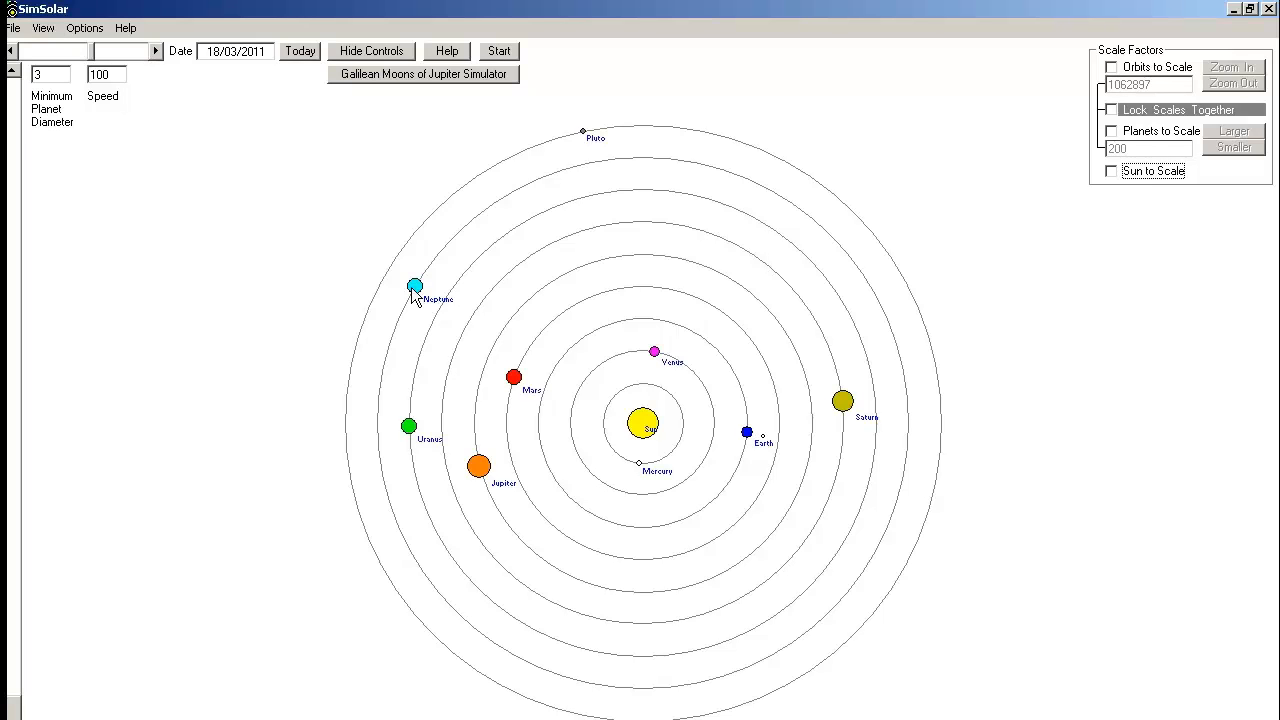
mouse_move(650, 358)
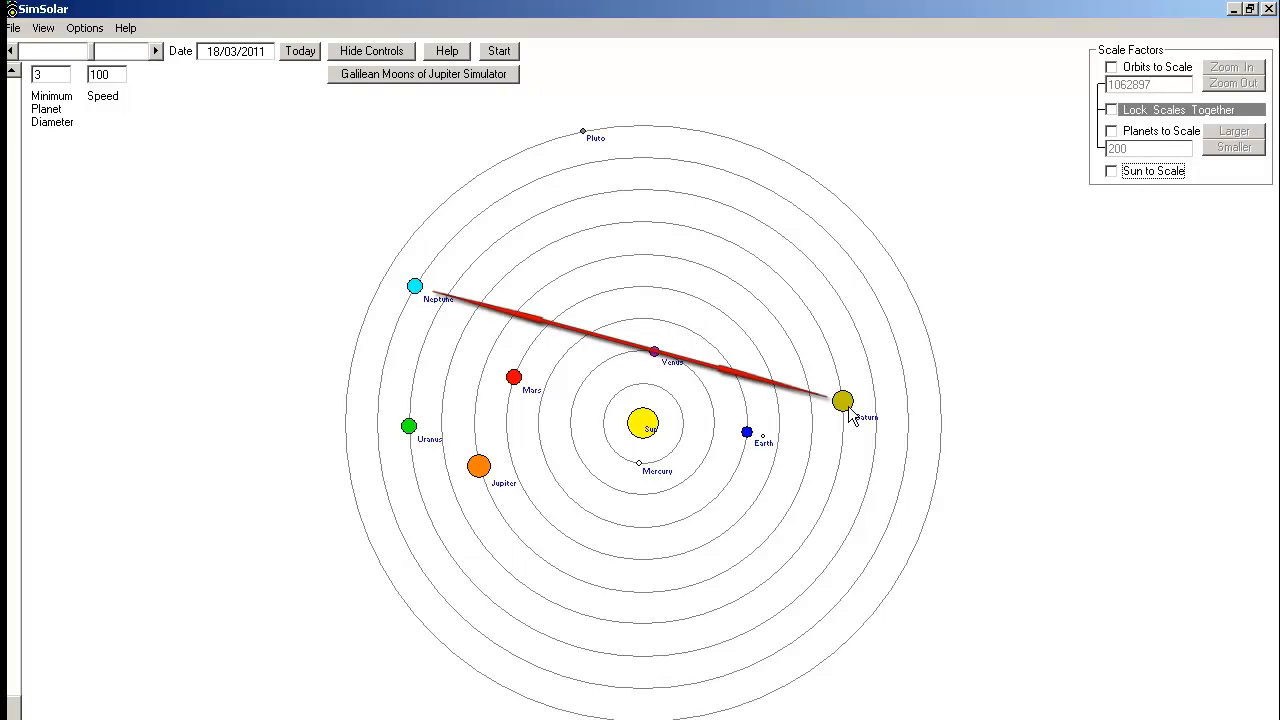
mouse_move(1116, 78)
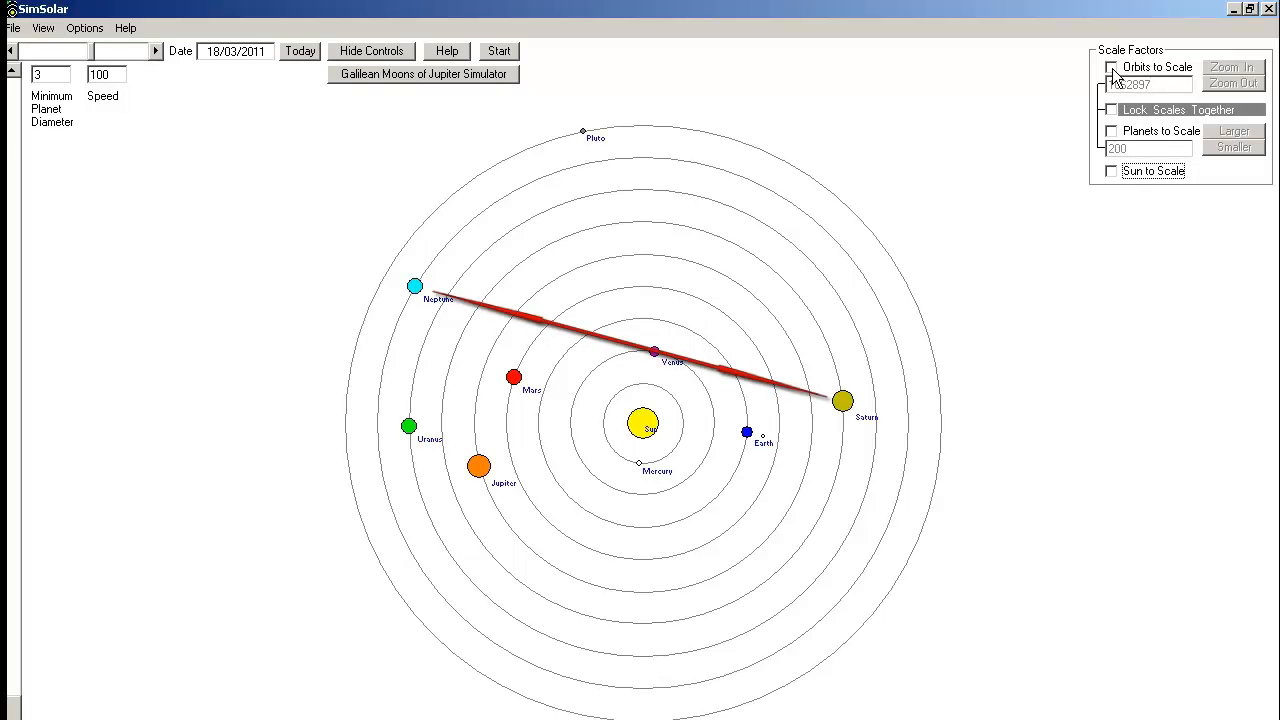
left_click(1112, 68)
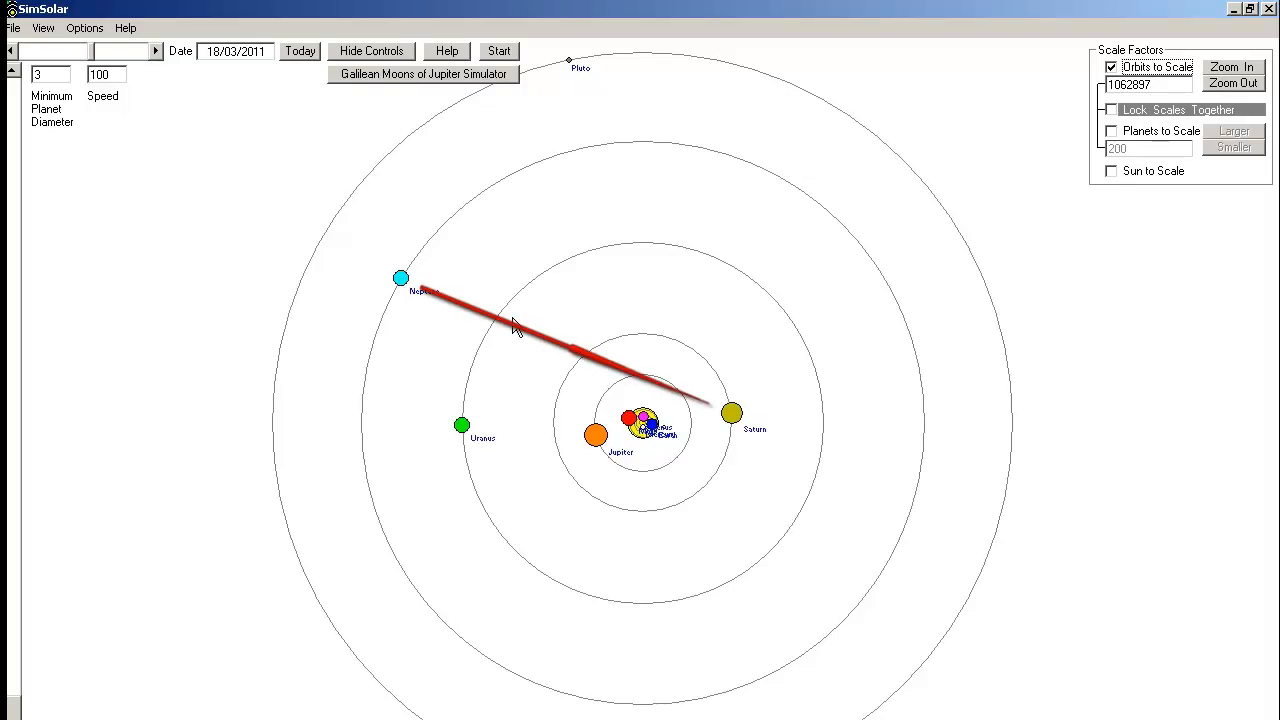
mouse_move(416, 296)
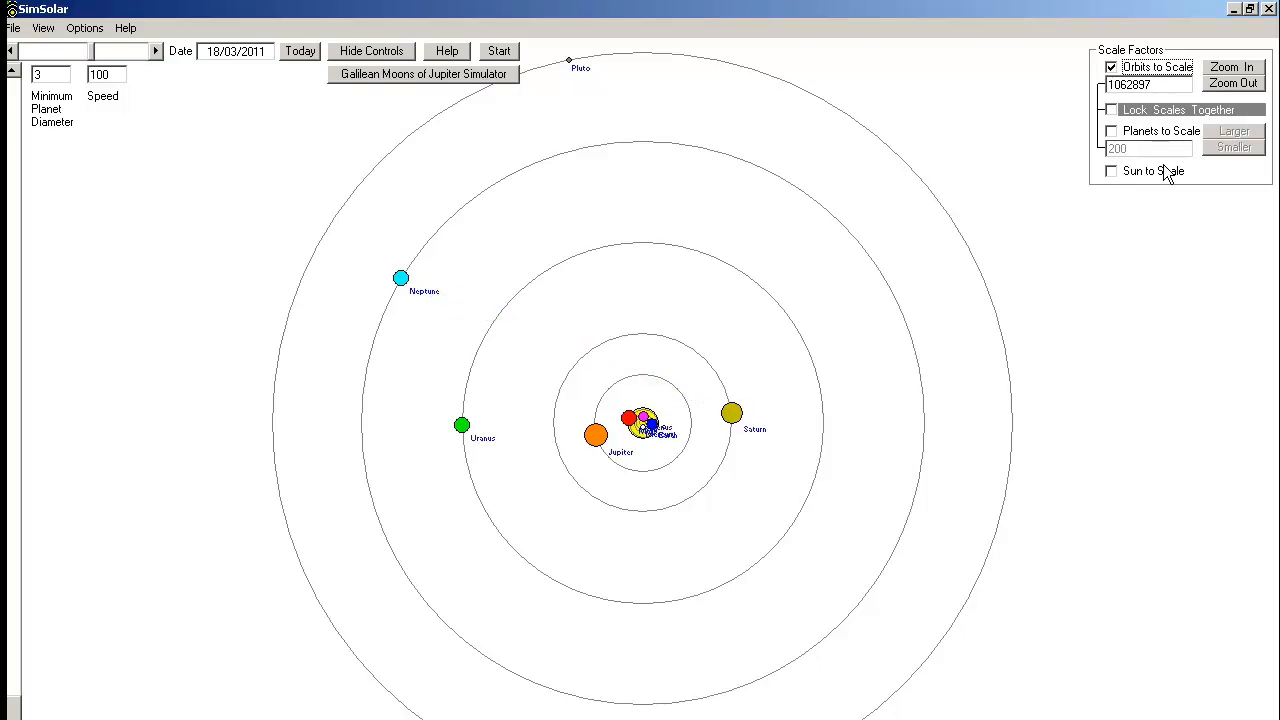
Zoom the scaled chart in five times so Mercury, Venus, Earth and Mars separate around the Sun
left_click(1232, 68)
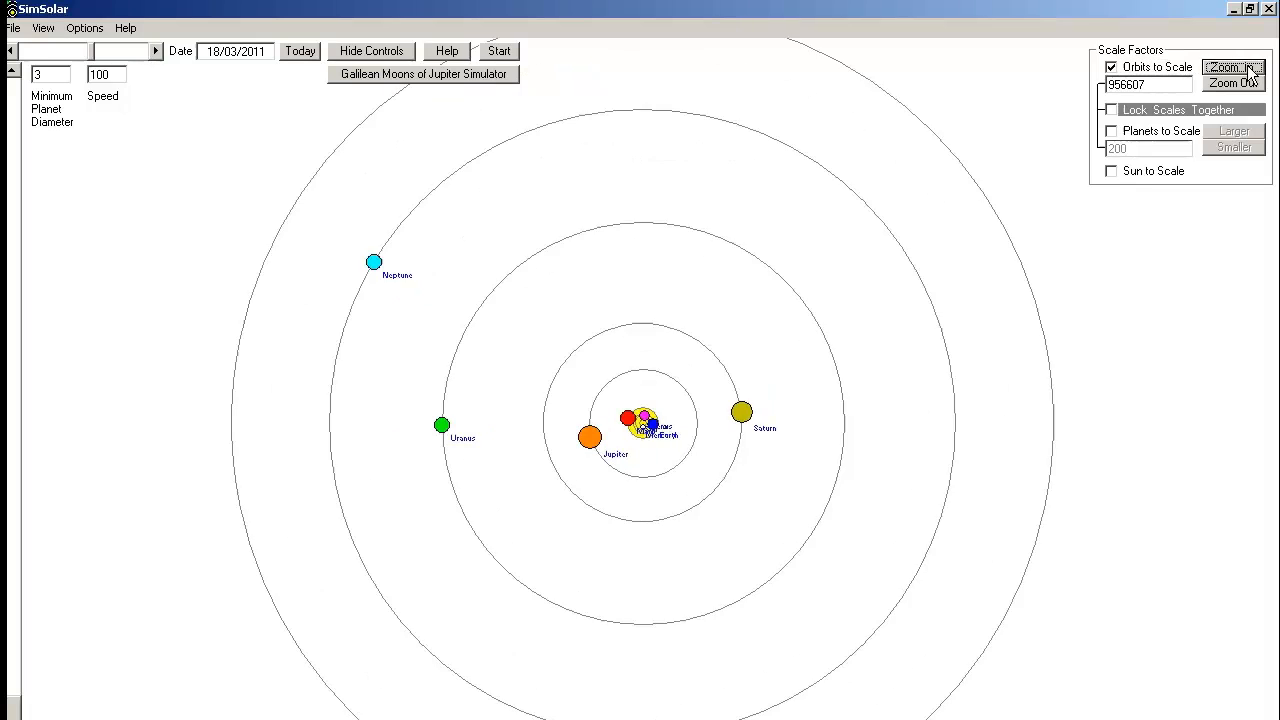
left_click(1232, 84)
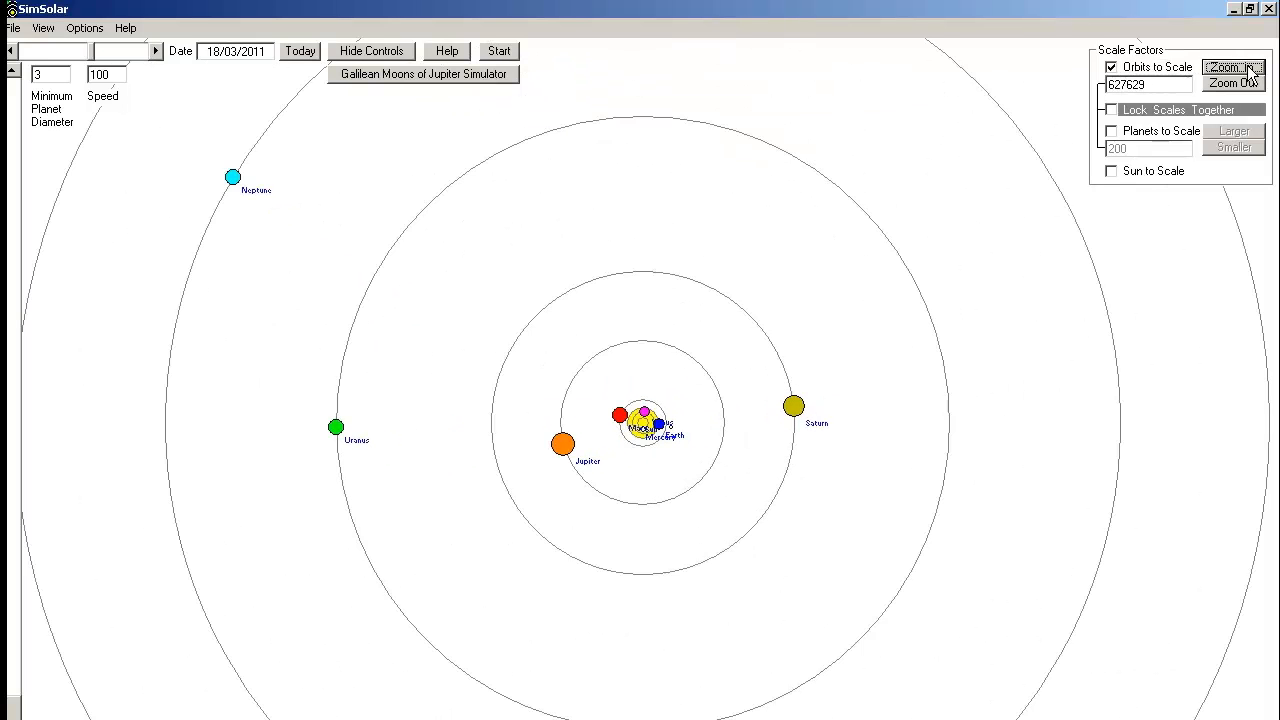
left_click(1232, 68)
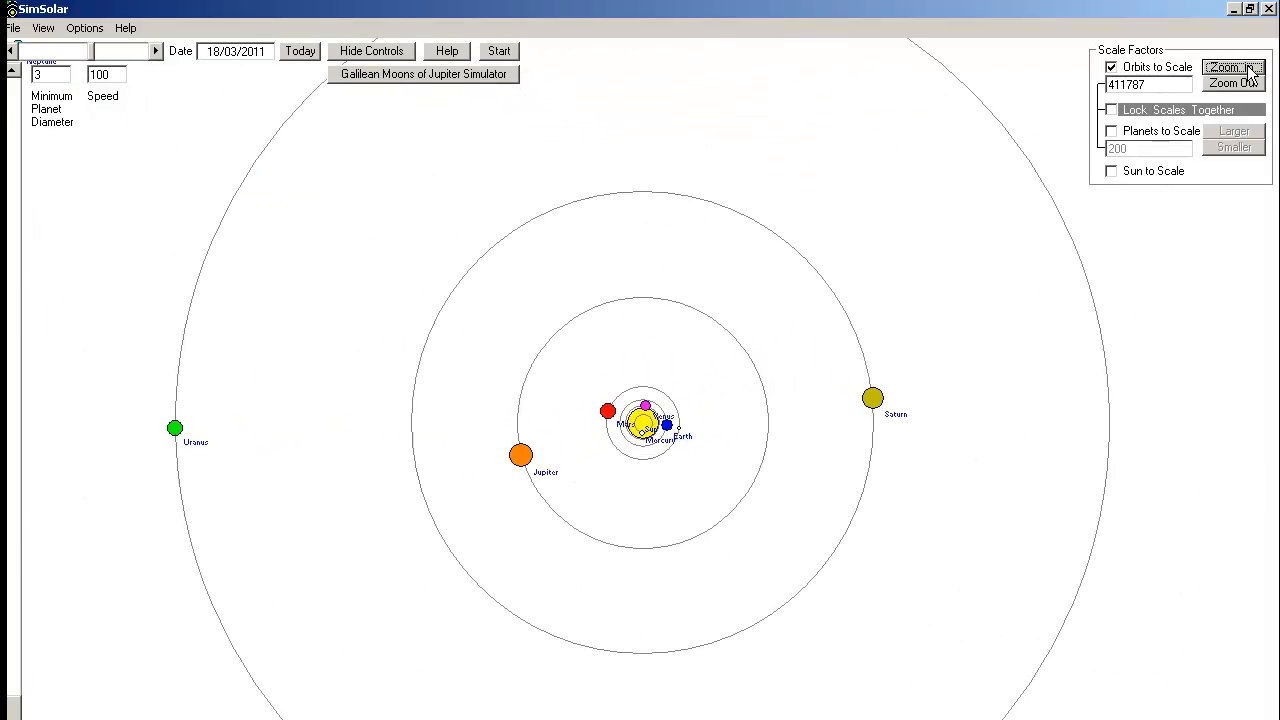
left_click(1232, 68)
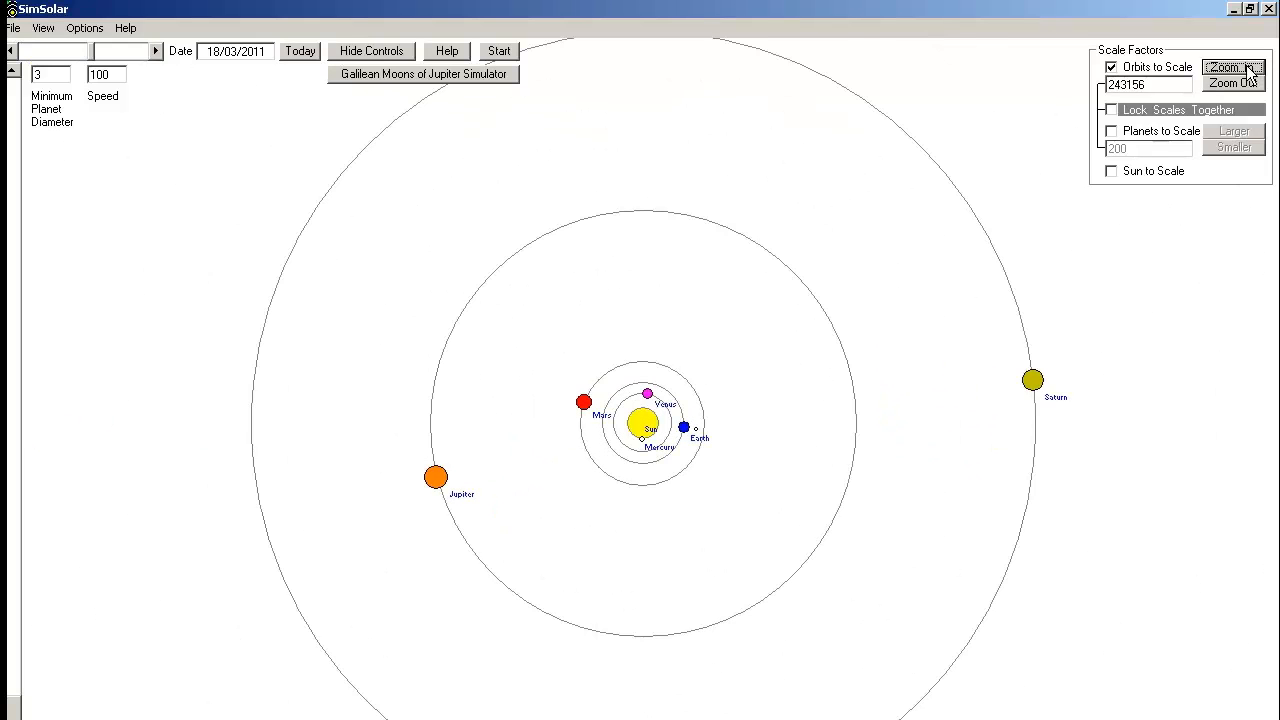
left_click(1232, 84)
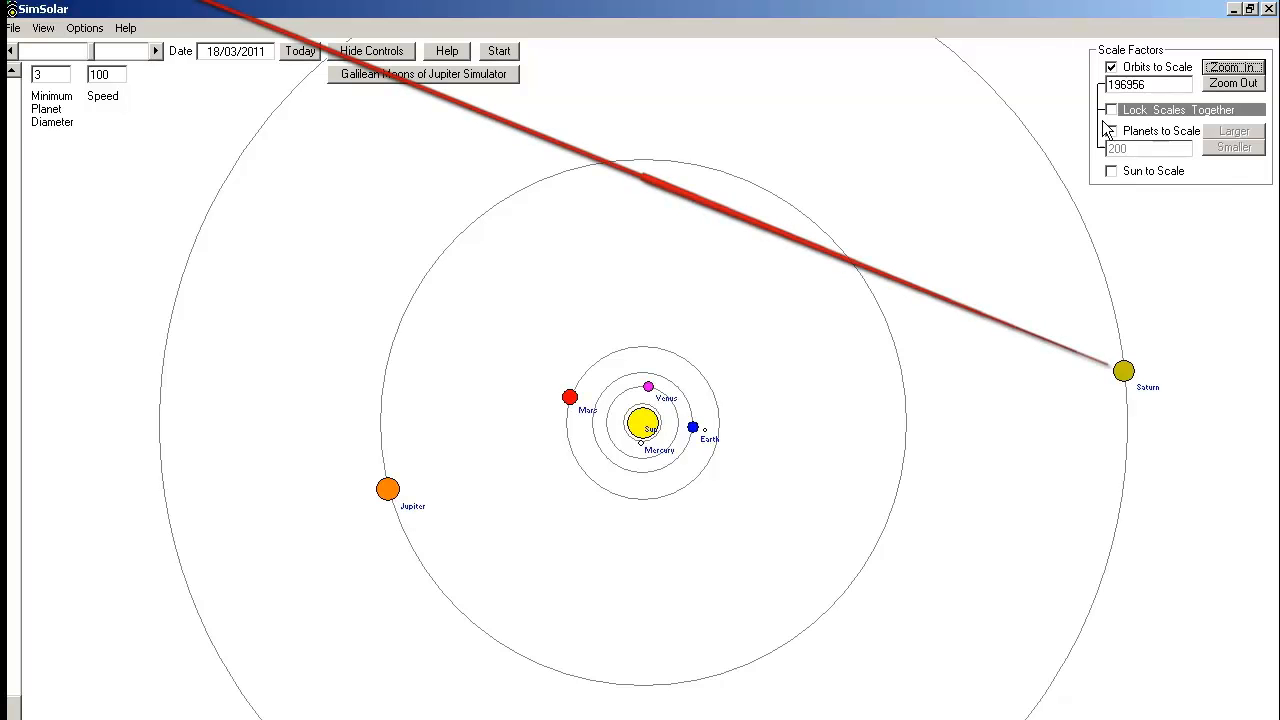
Zoom in twice more so the inner planets fill the view with Saturn out of frame
left_click(1232, 68)
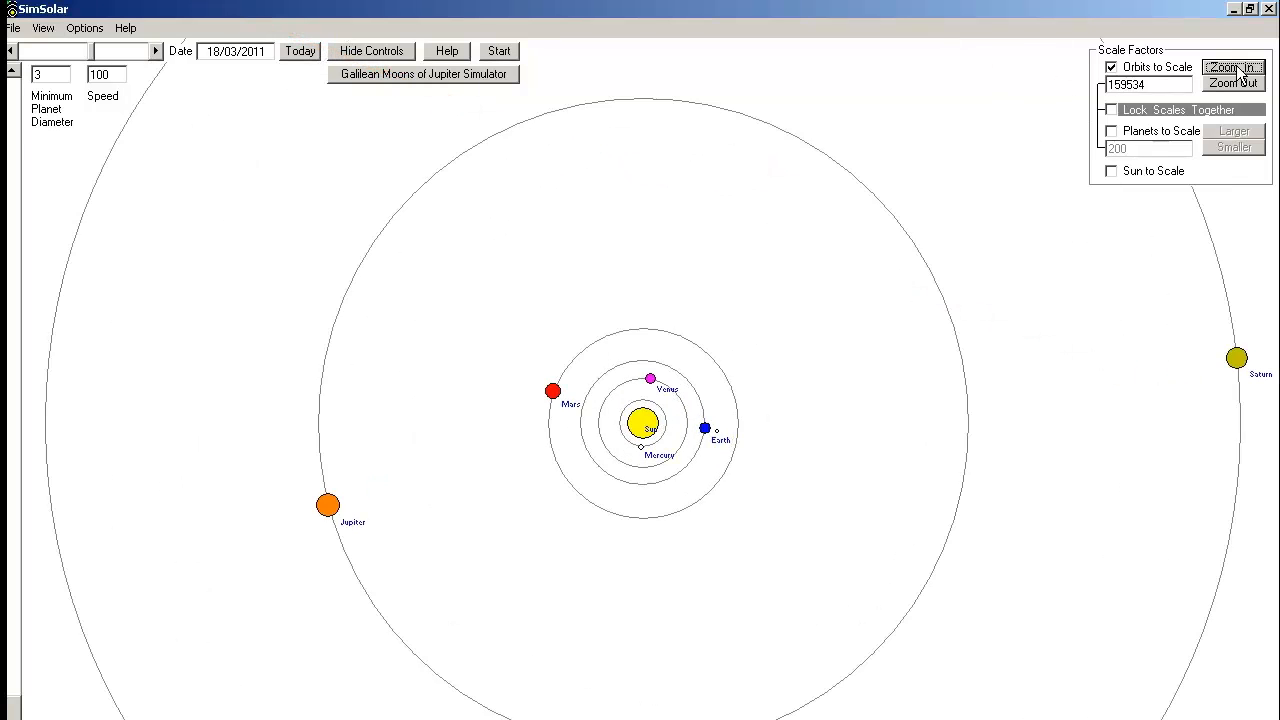
left_click(1232, 82)
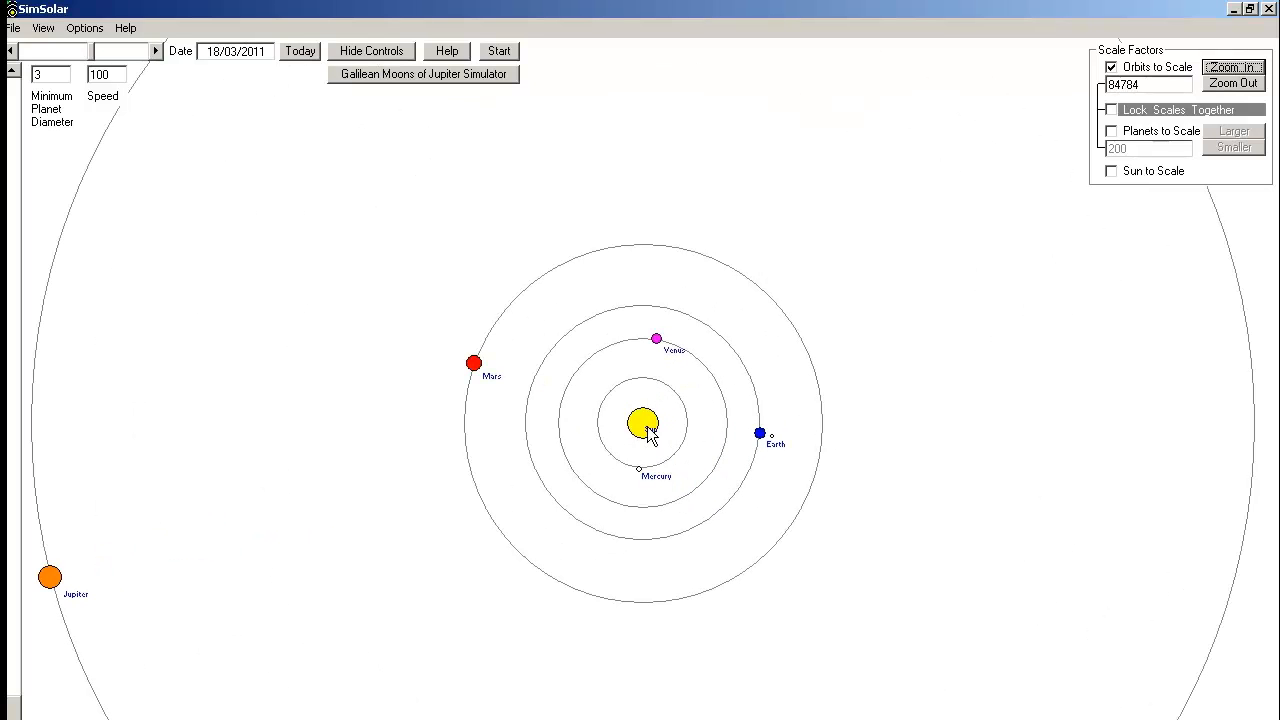
mouse_move(672, 390)
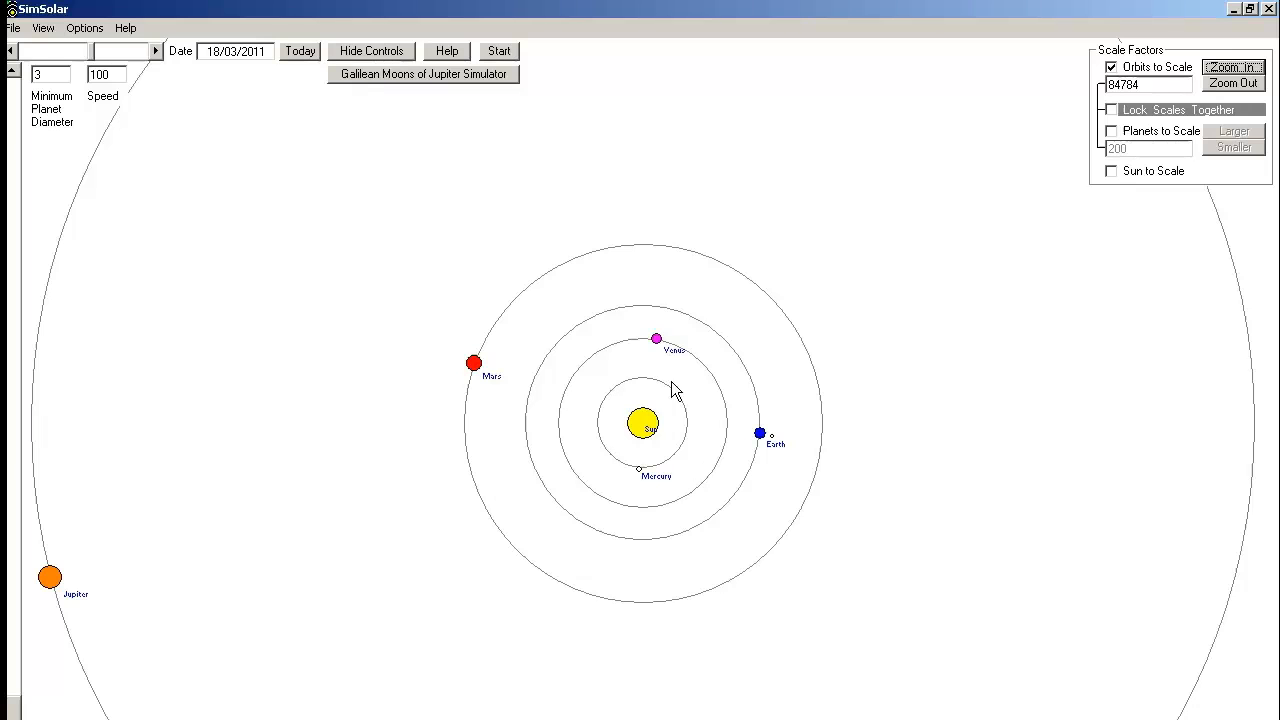
mouse_move(590, 362)
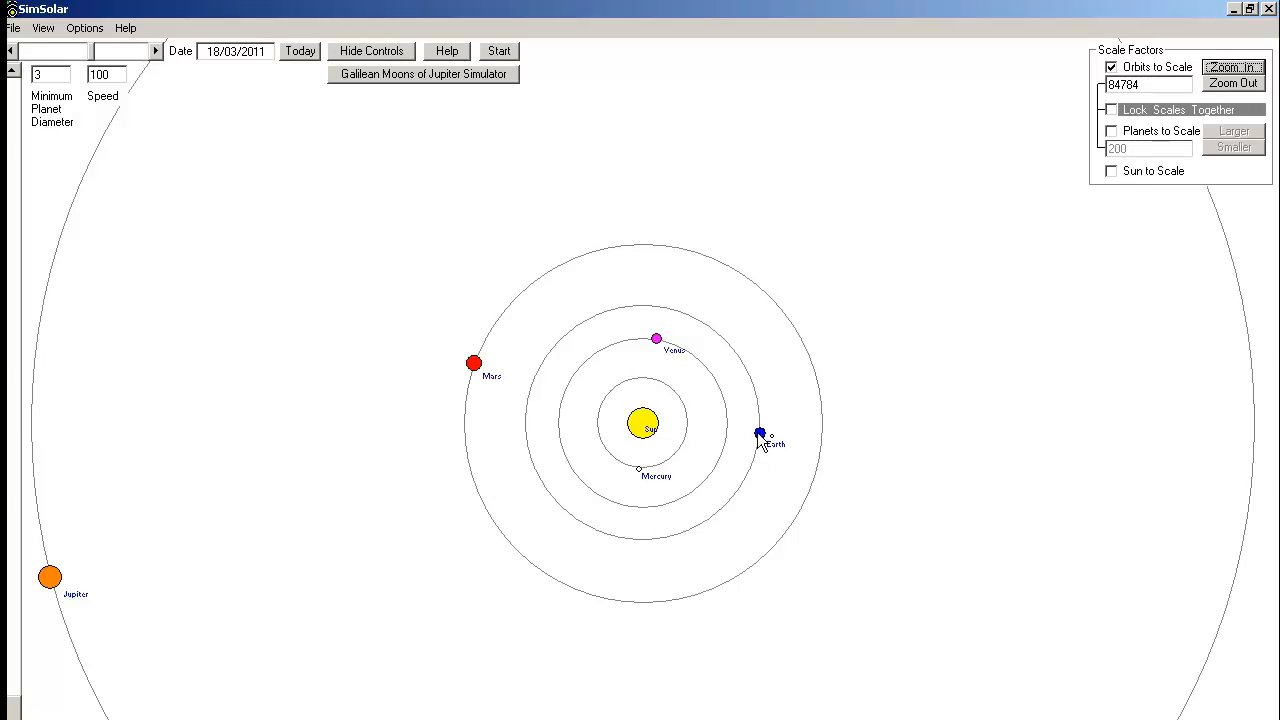
mouse_move(762, 444)
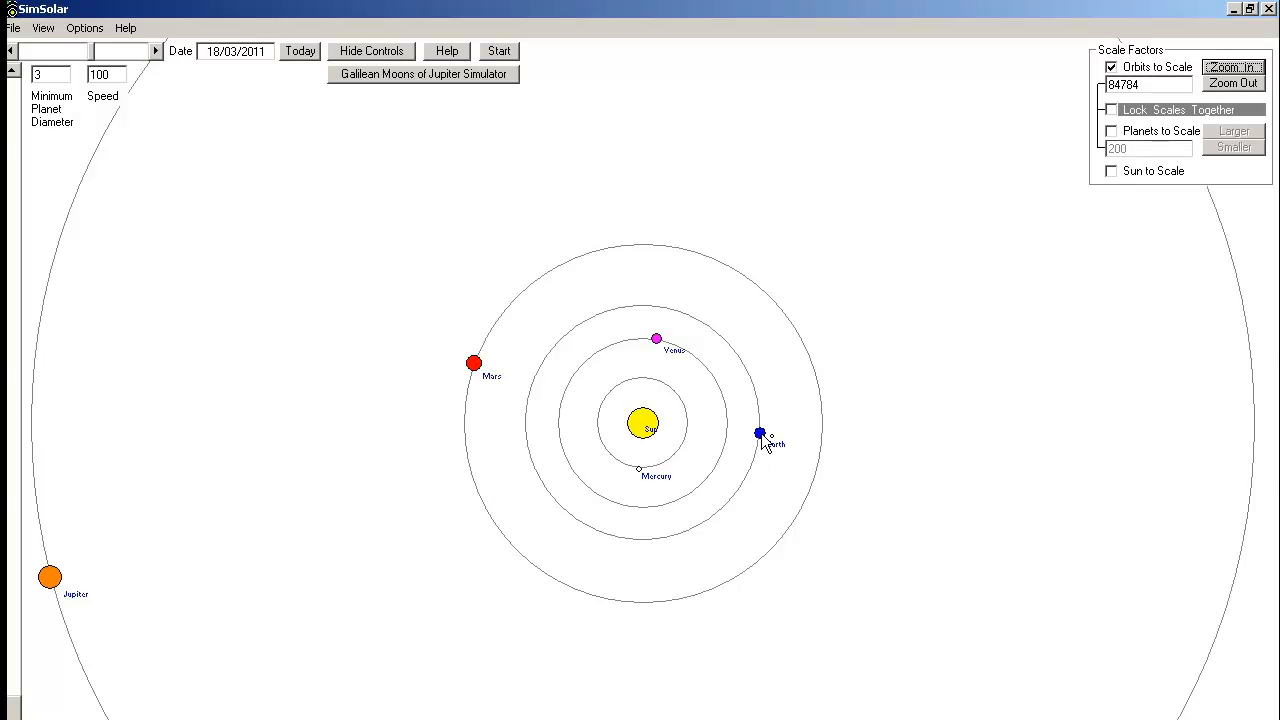
mouse_move(484, 376)
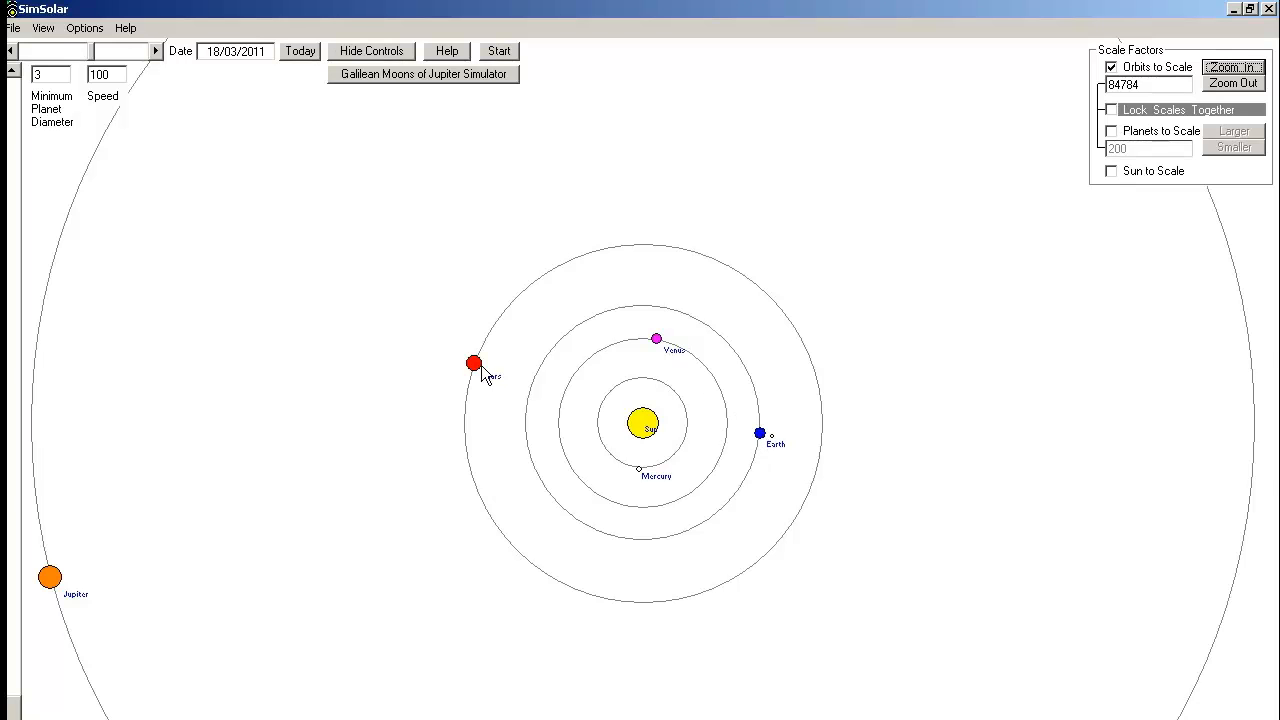
mouse_move(22, 578)
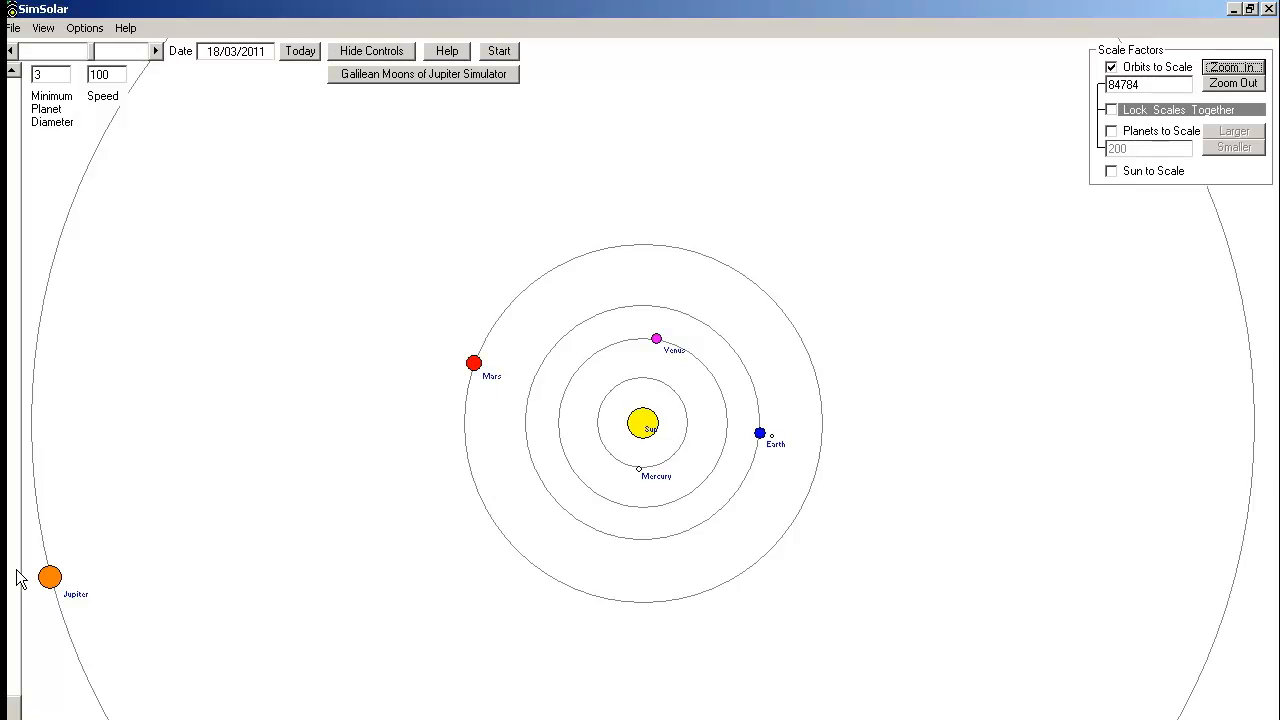
Zoom out five times until Saturn, Uranus and Neptune all come into view
left_click(1232, 84)
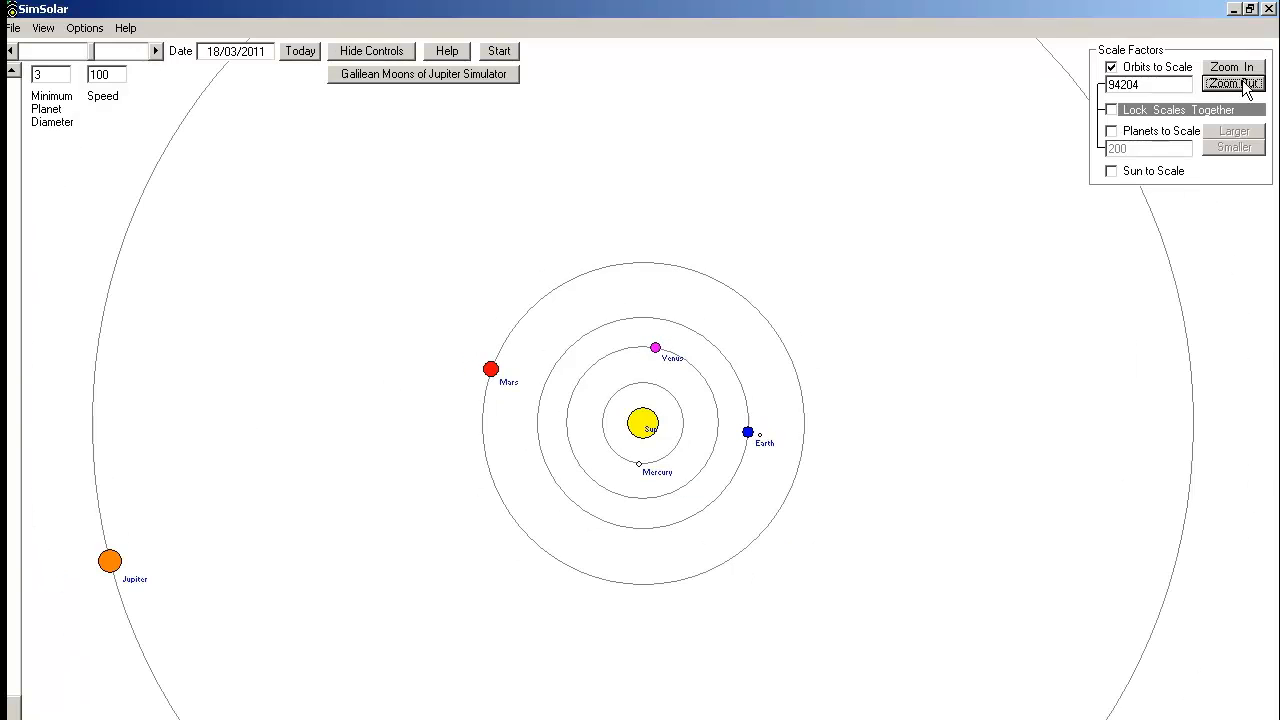
left_click(1232, 84)
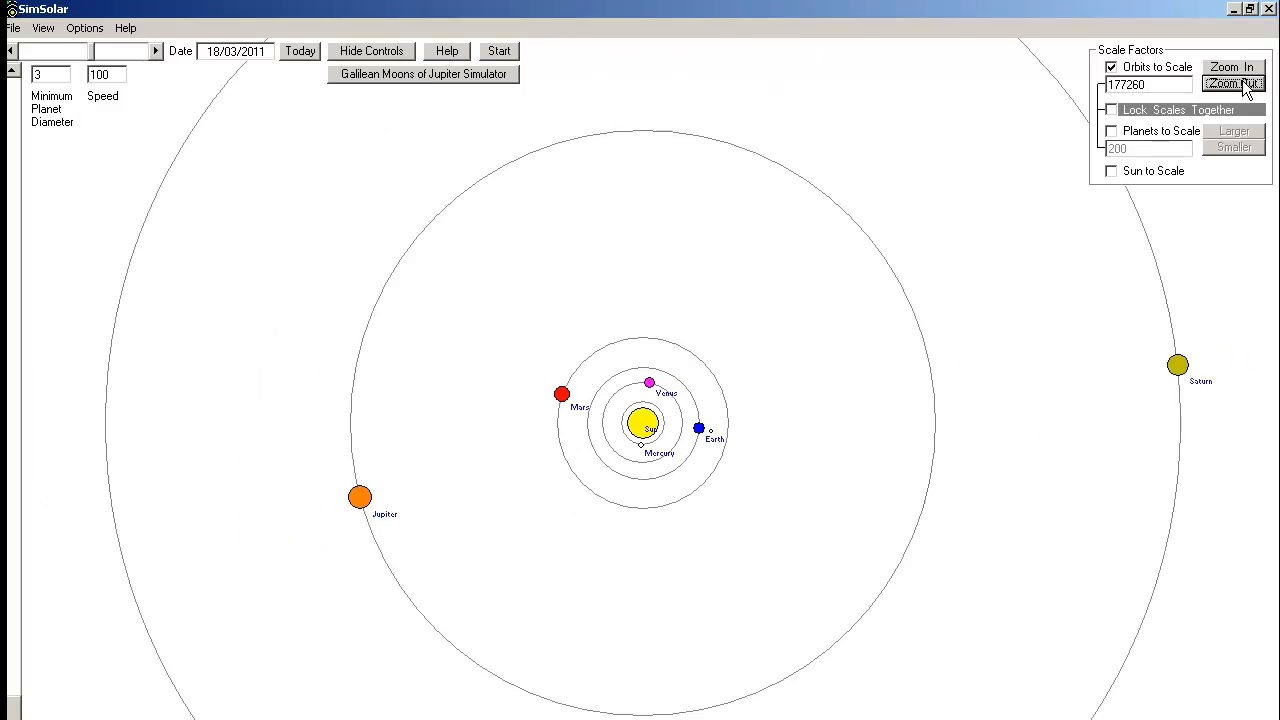
left_click(1232, 84)
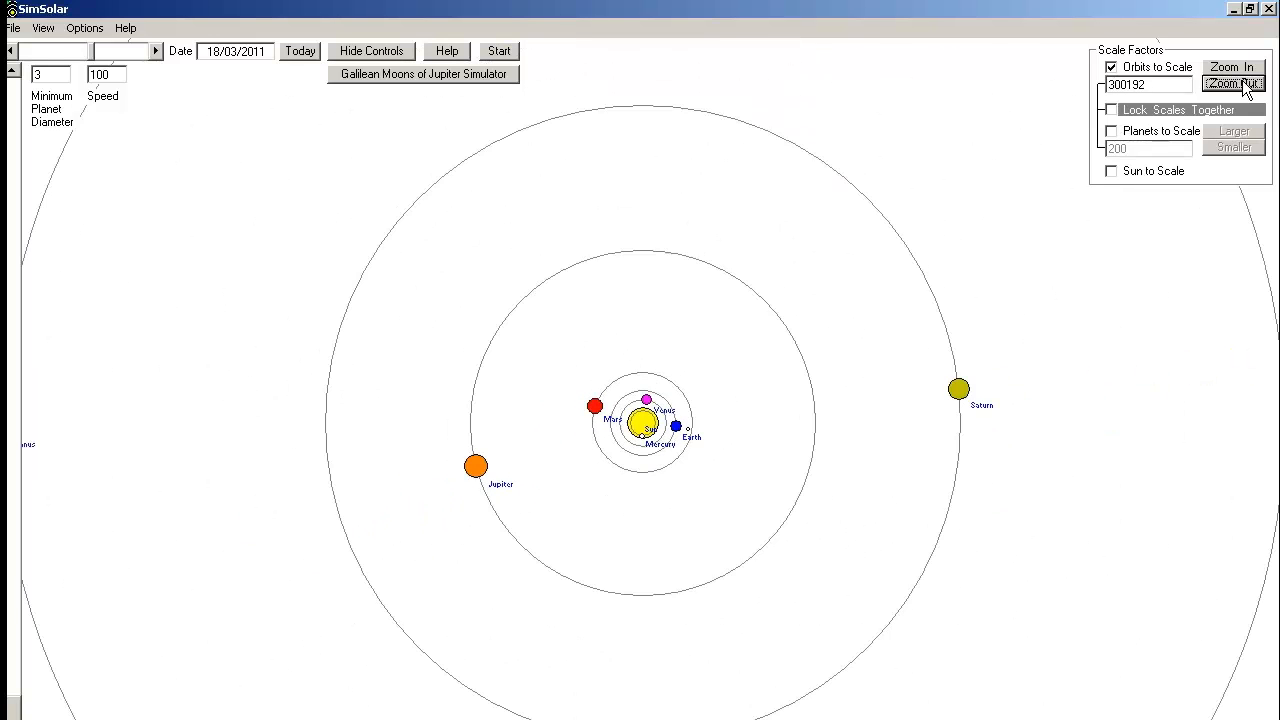
left_click(1232, 84)
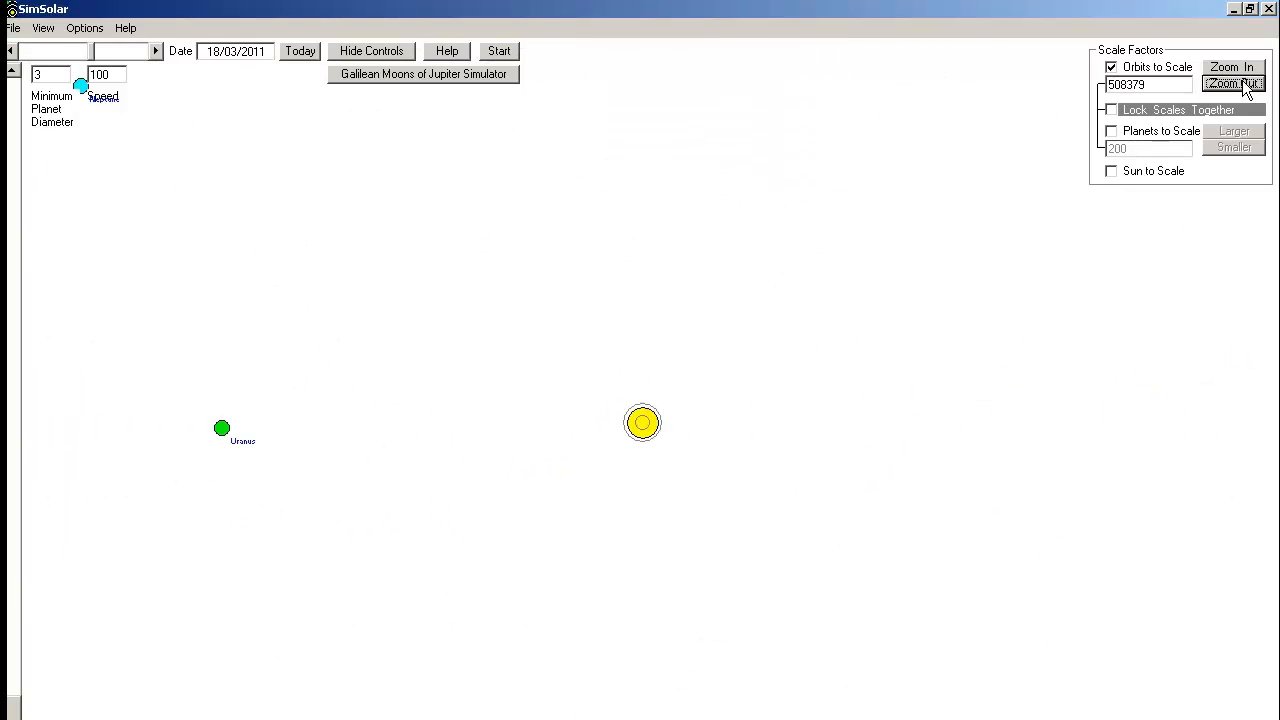
left_click(1232, 84)
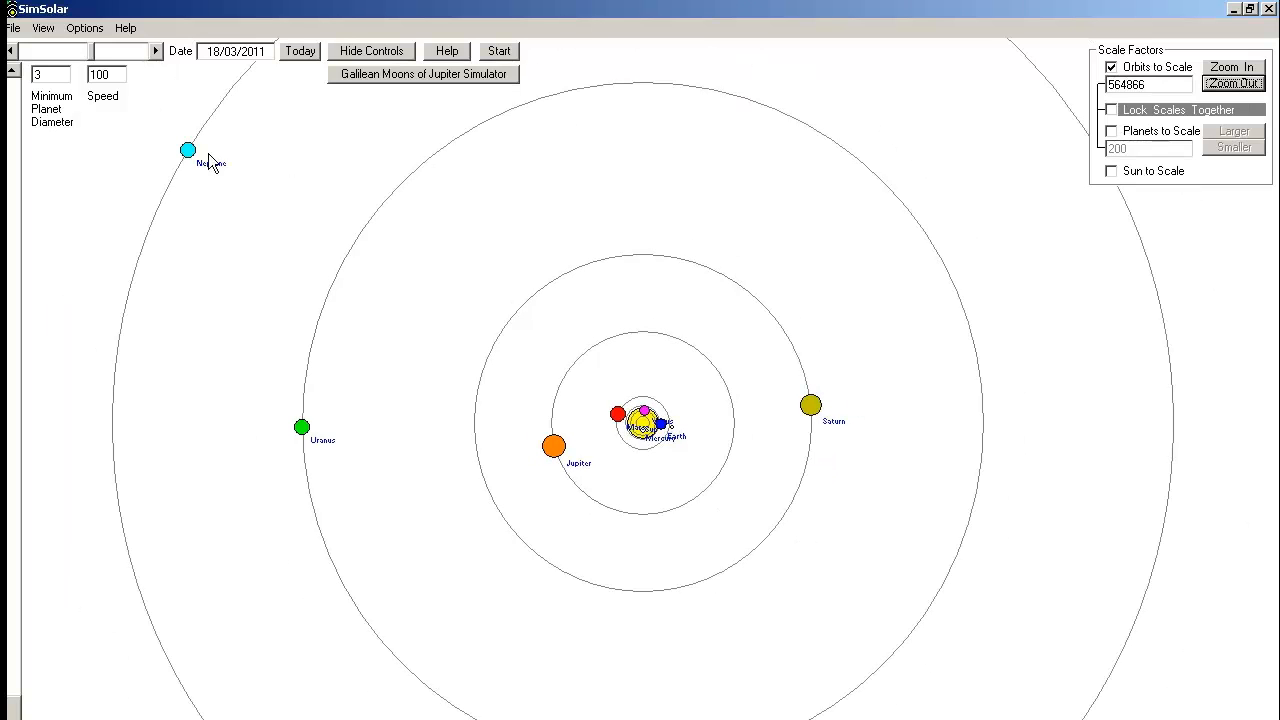
mouse_move(614, 320)
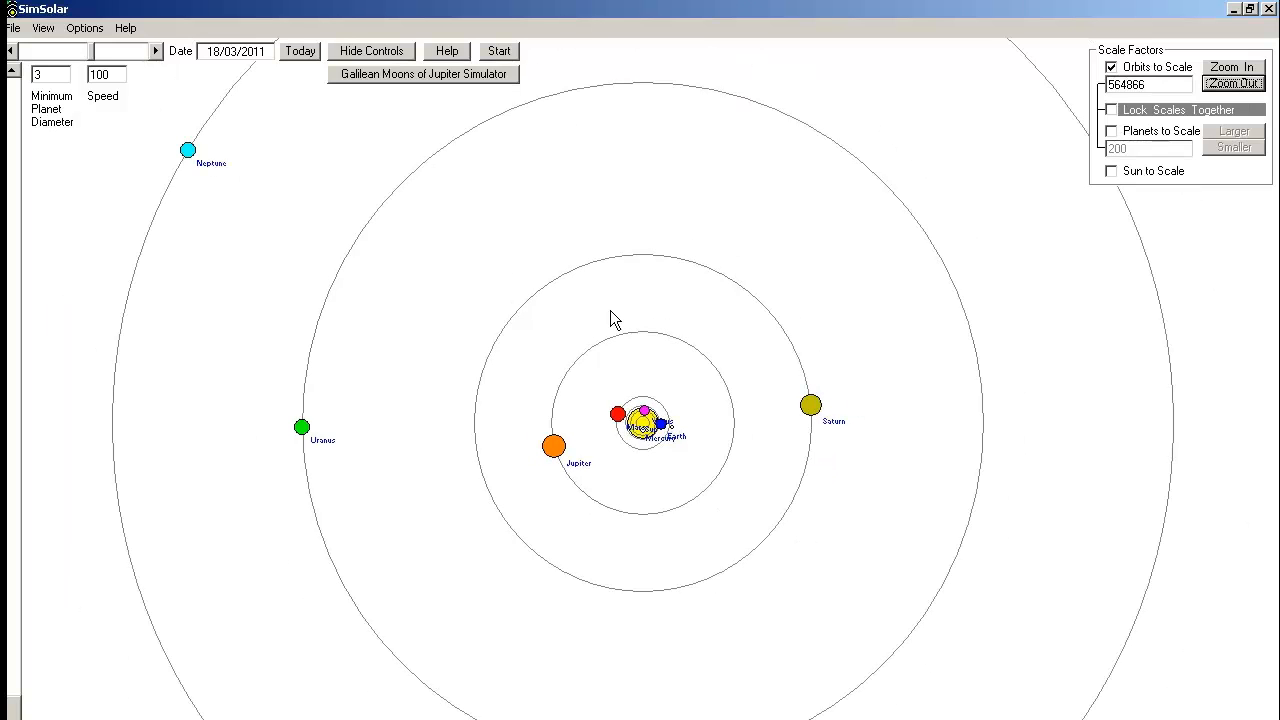
mouse_move(690, 356)
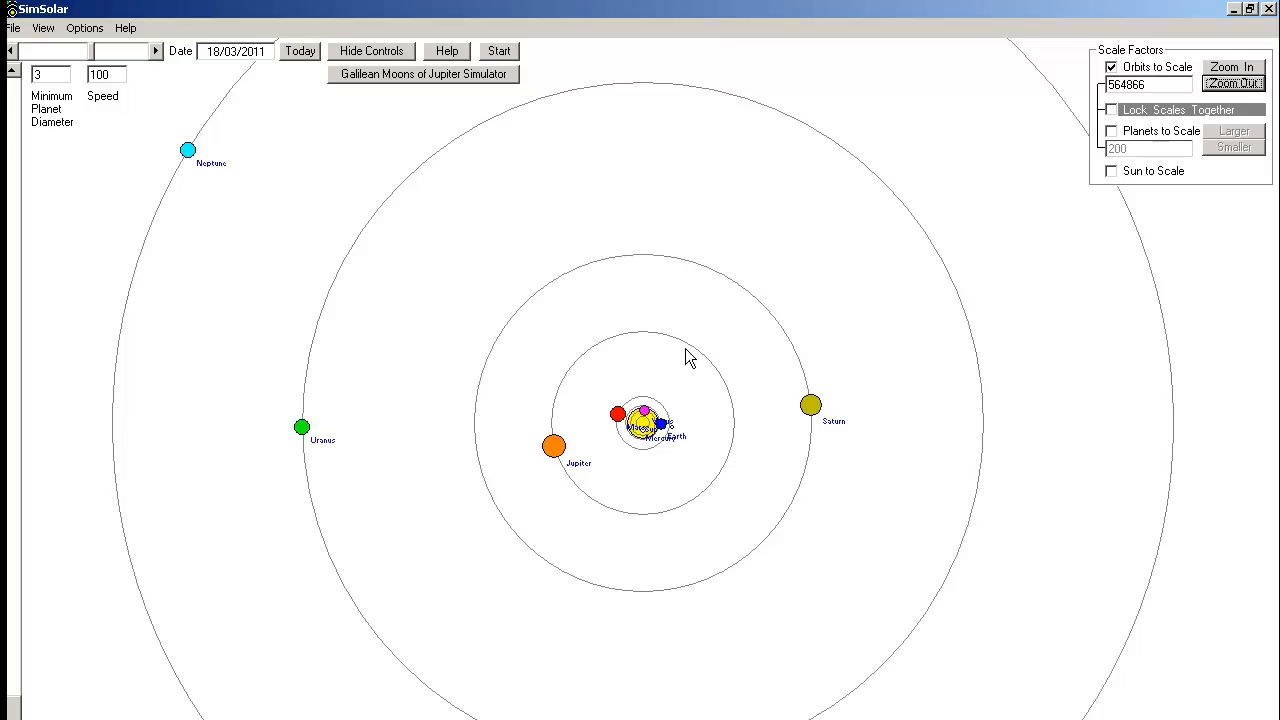
mouse_move(552, 444)
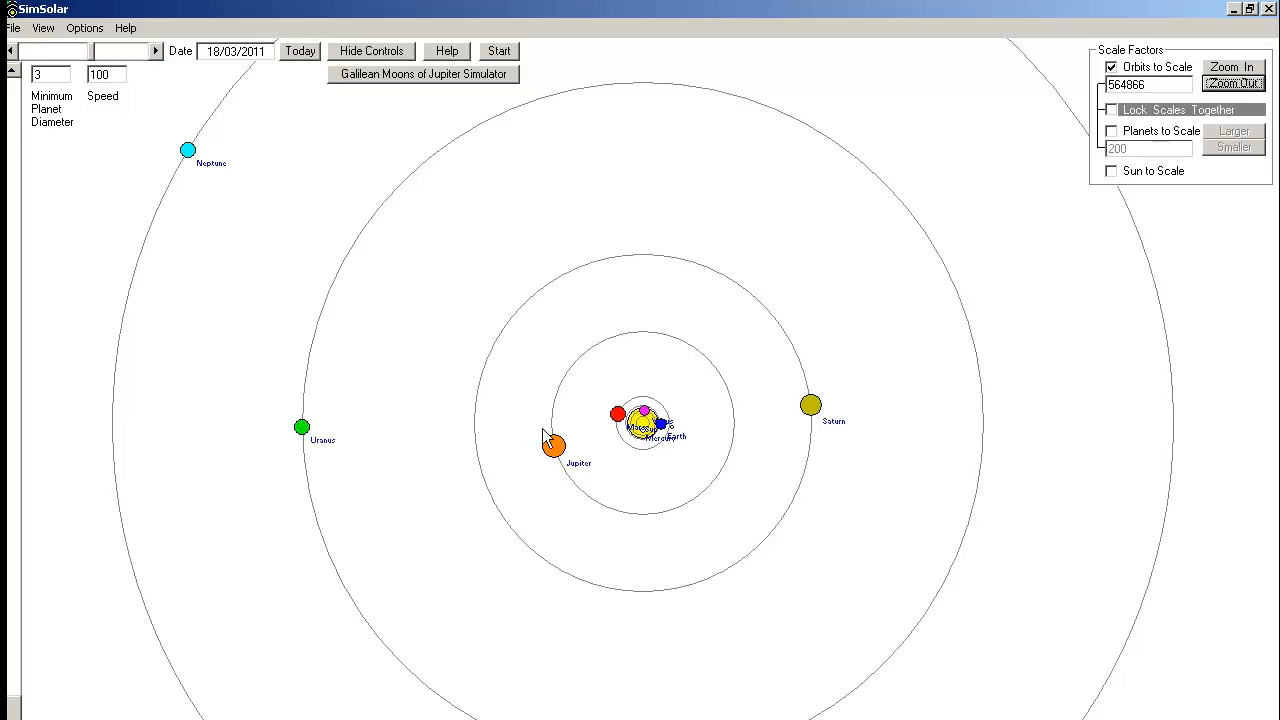
mouse_move(1080, 220)
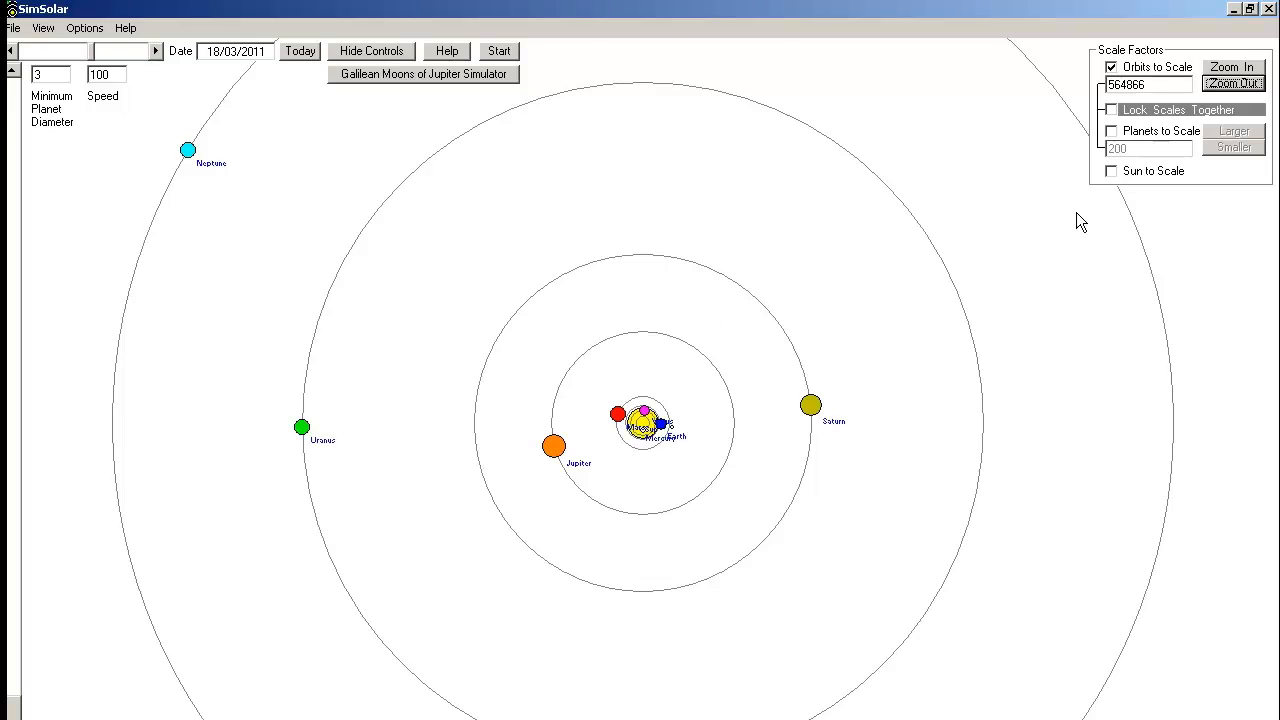
mouse_move(1236, 84)
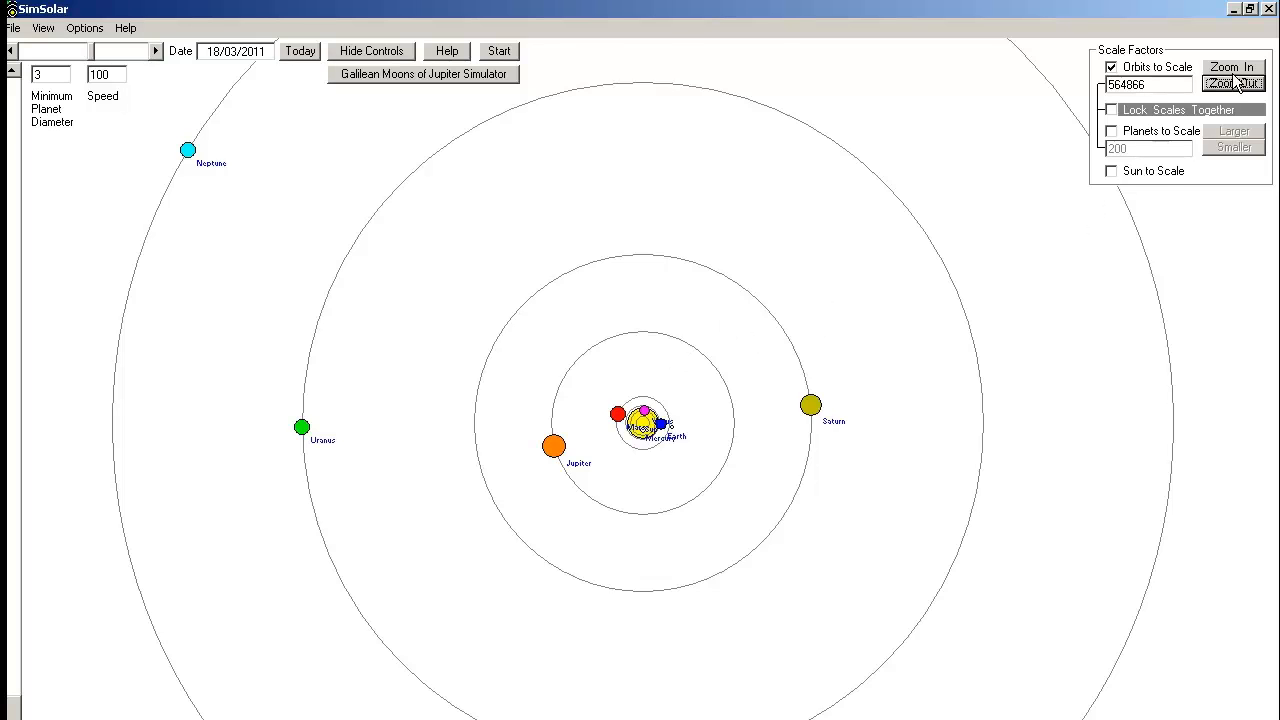
Zoom back in three times to frame the inner planets with Jupiter and Saturn at the edges
left_click(1232, 68)
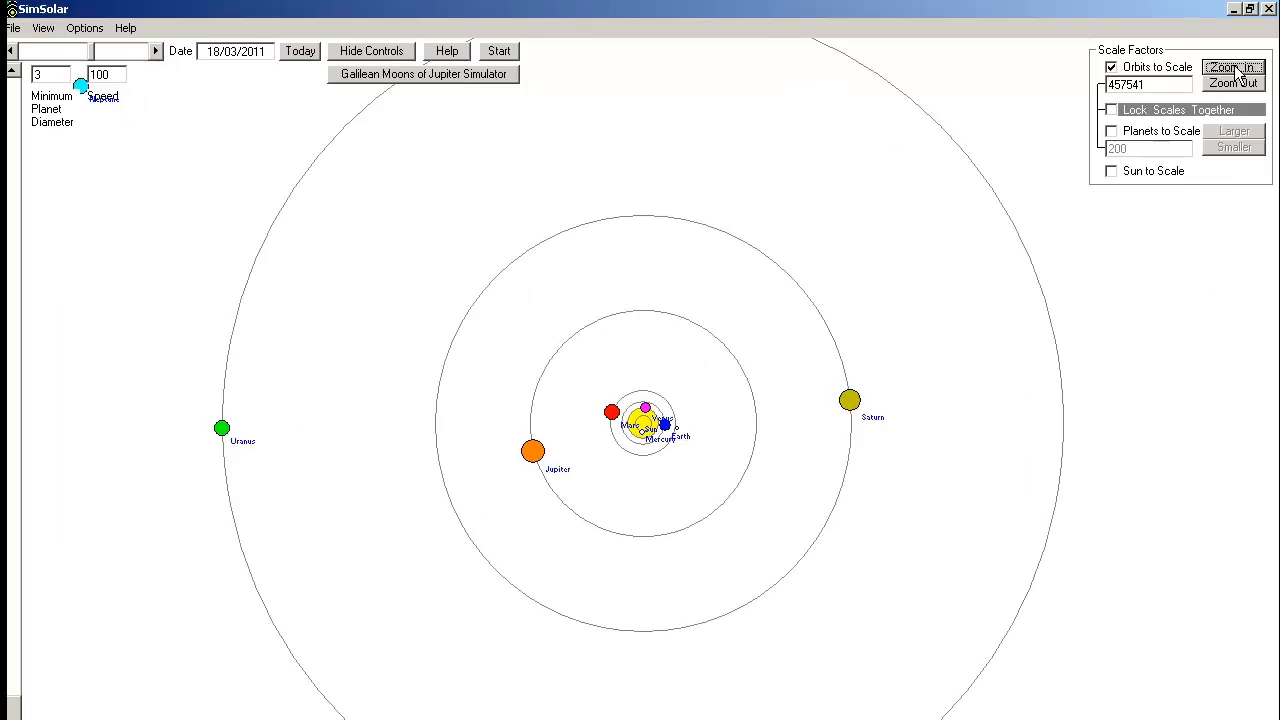
left_click(1232, 68)
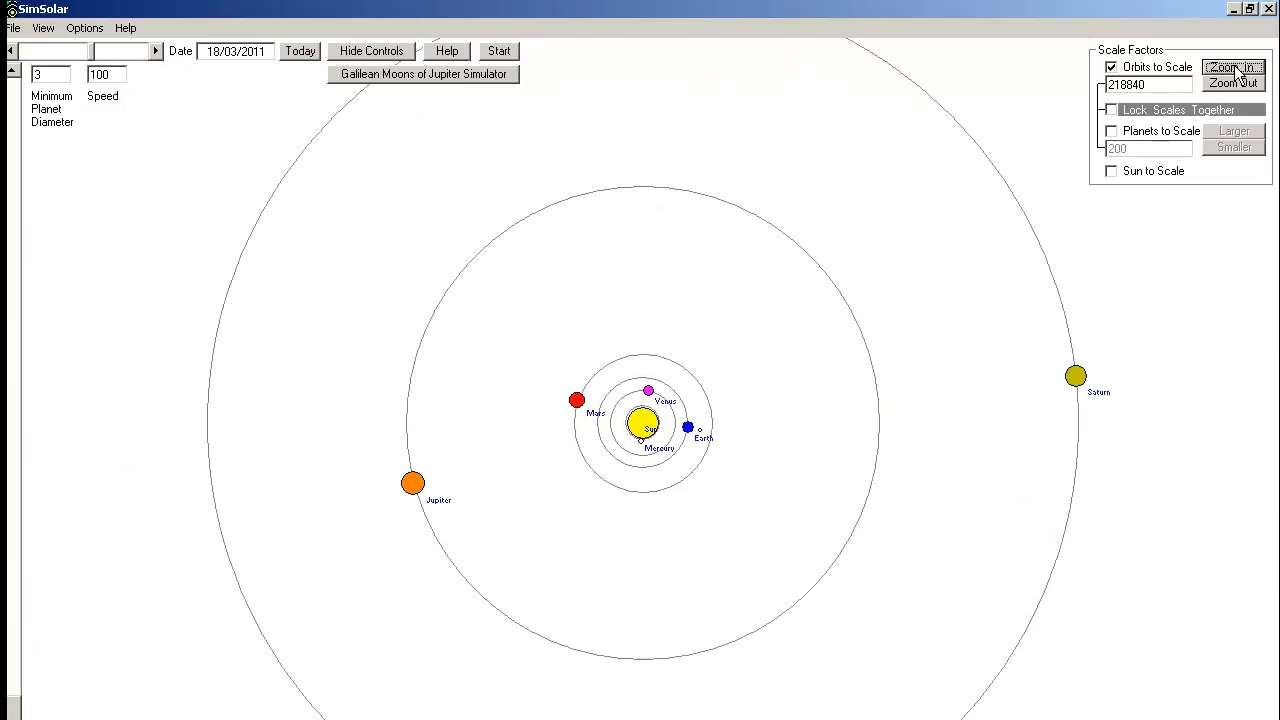
left_click(1232, 84)
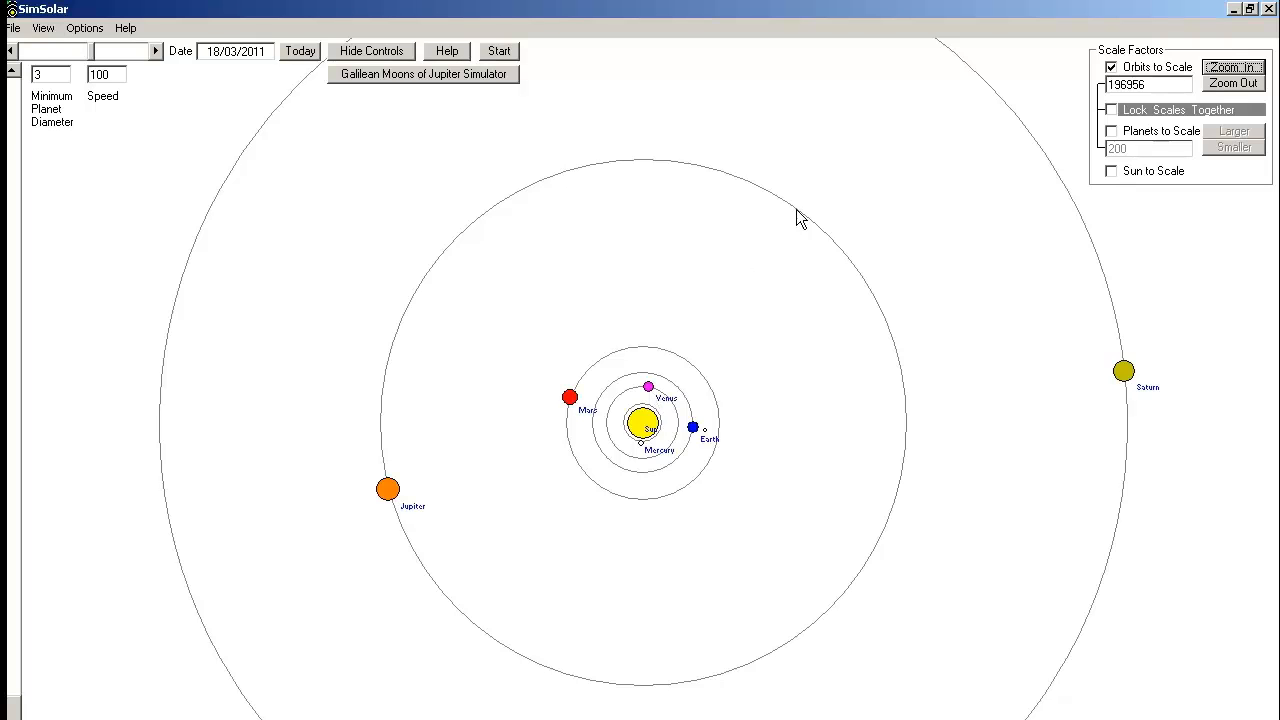
mouse_move(708, 378)
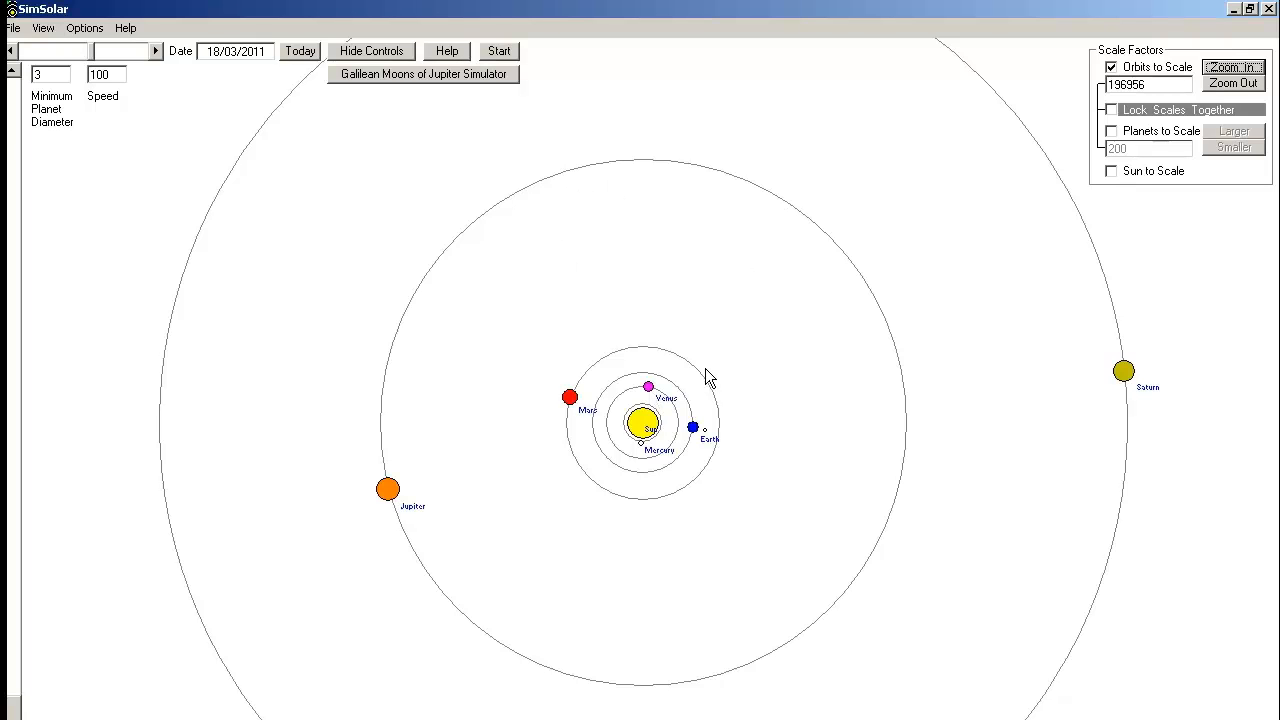
mouse_move(718, 482)
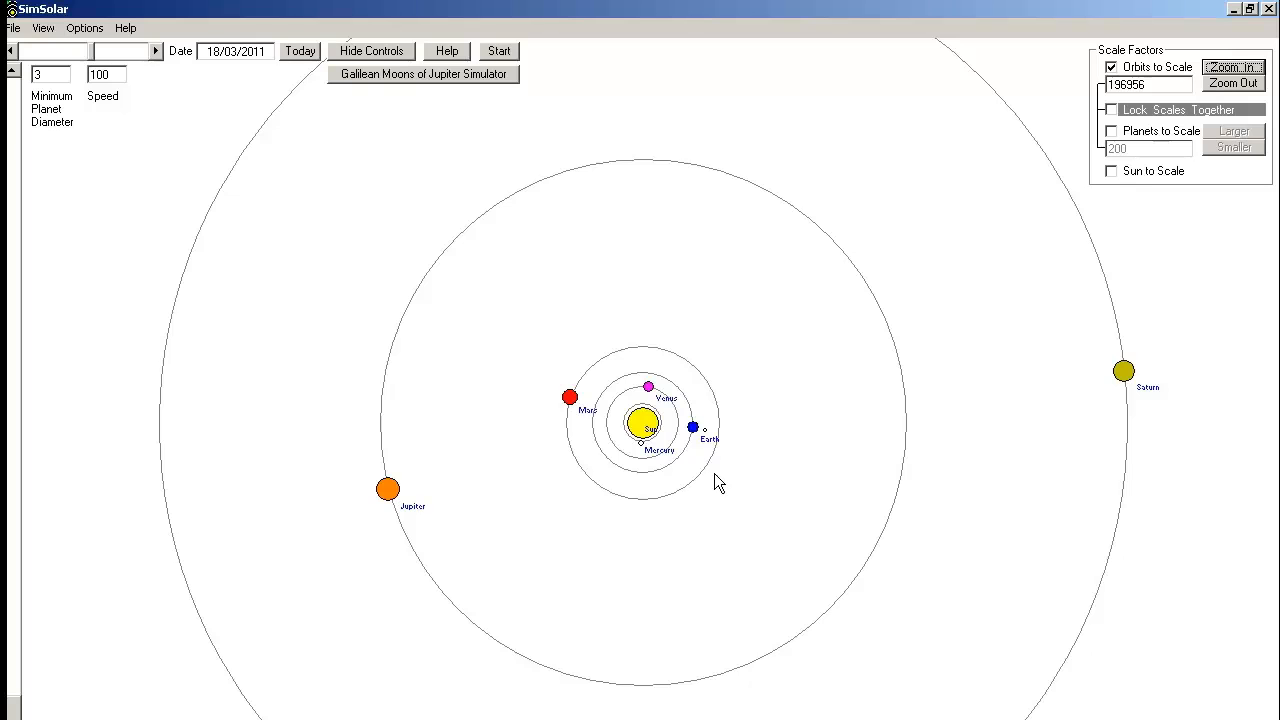
mouse_move(644, 378)
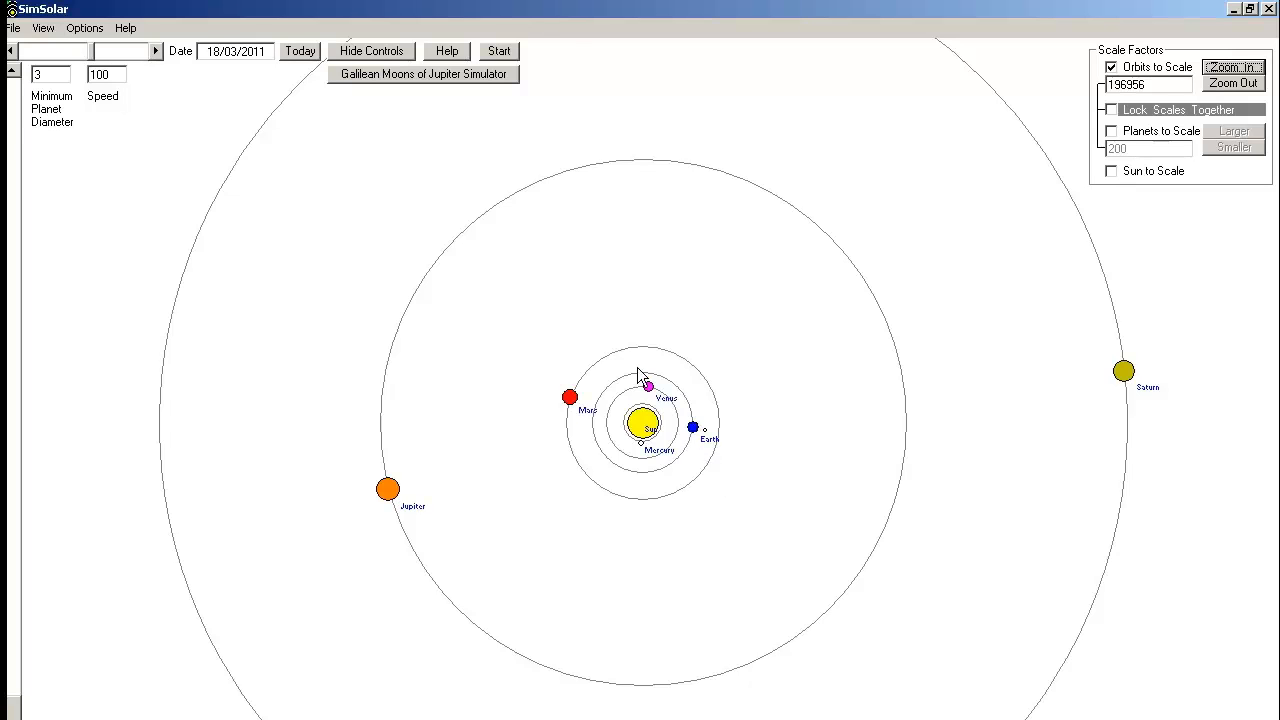
mouse_move(702, 384)
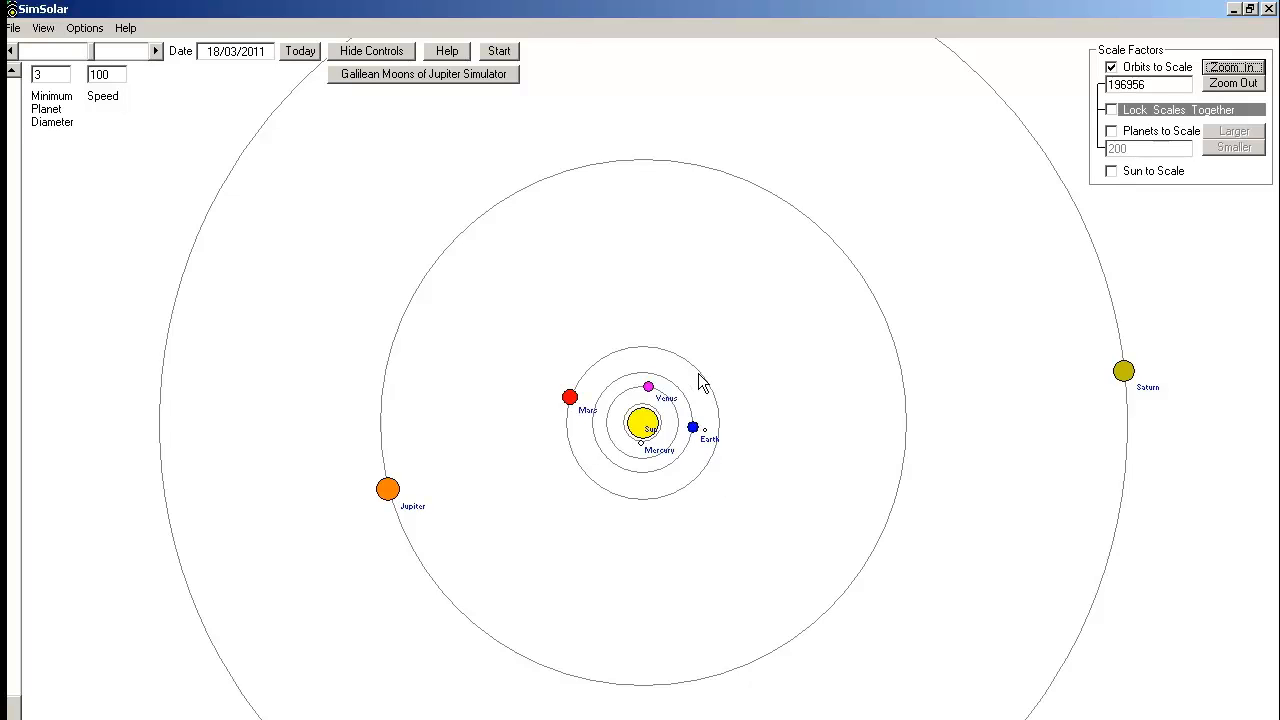
mouse_move(728, 332)
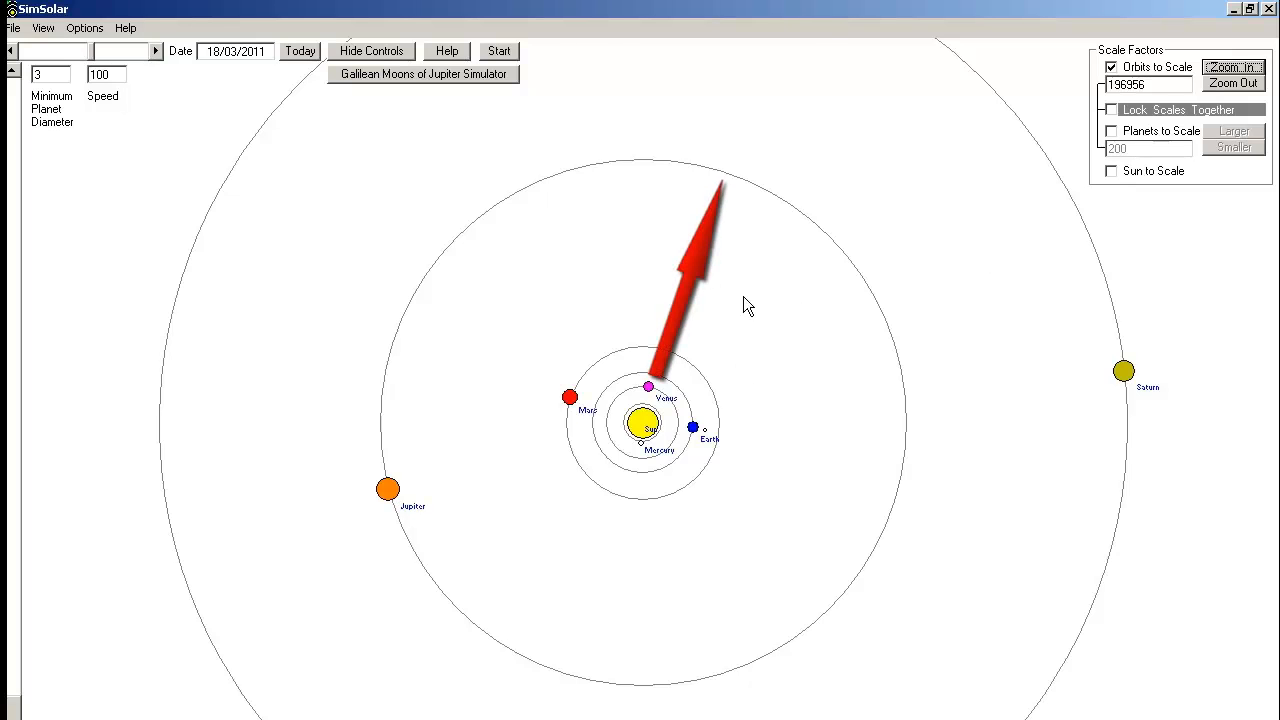
mouse_move(920, 296)
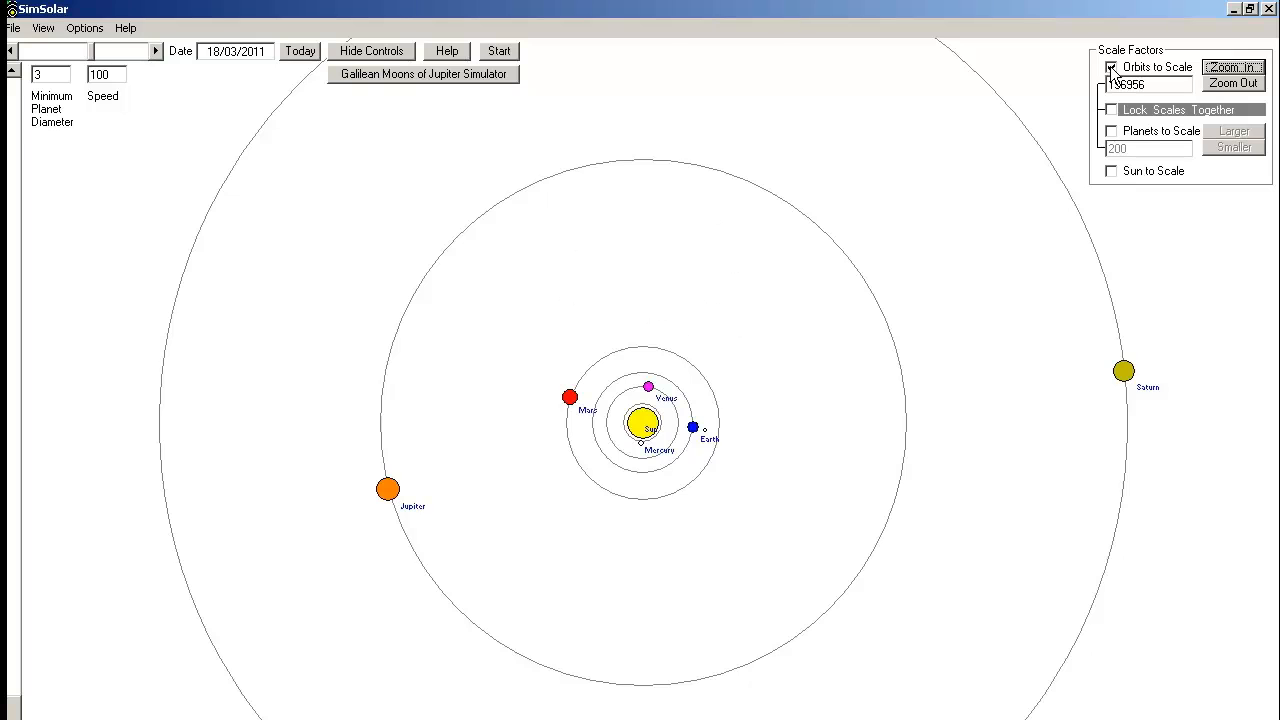
left_click(1112, 68)
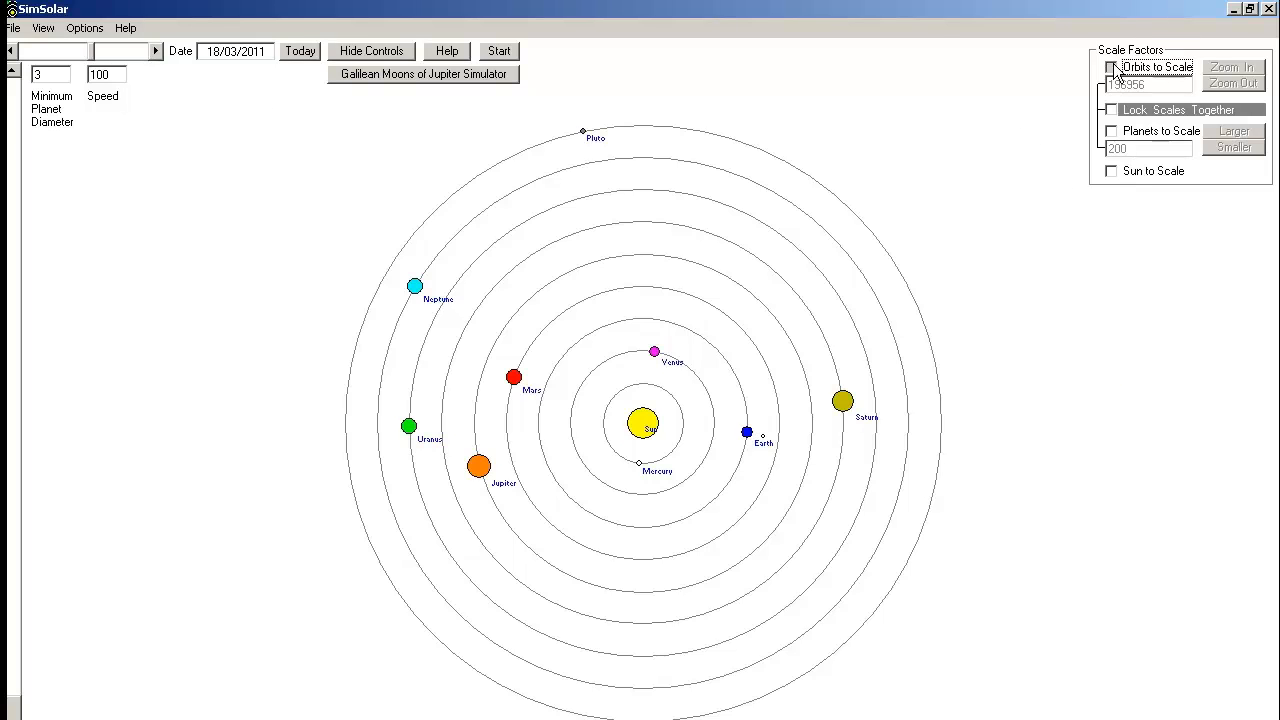
left_click(1112, 68)
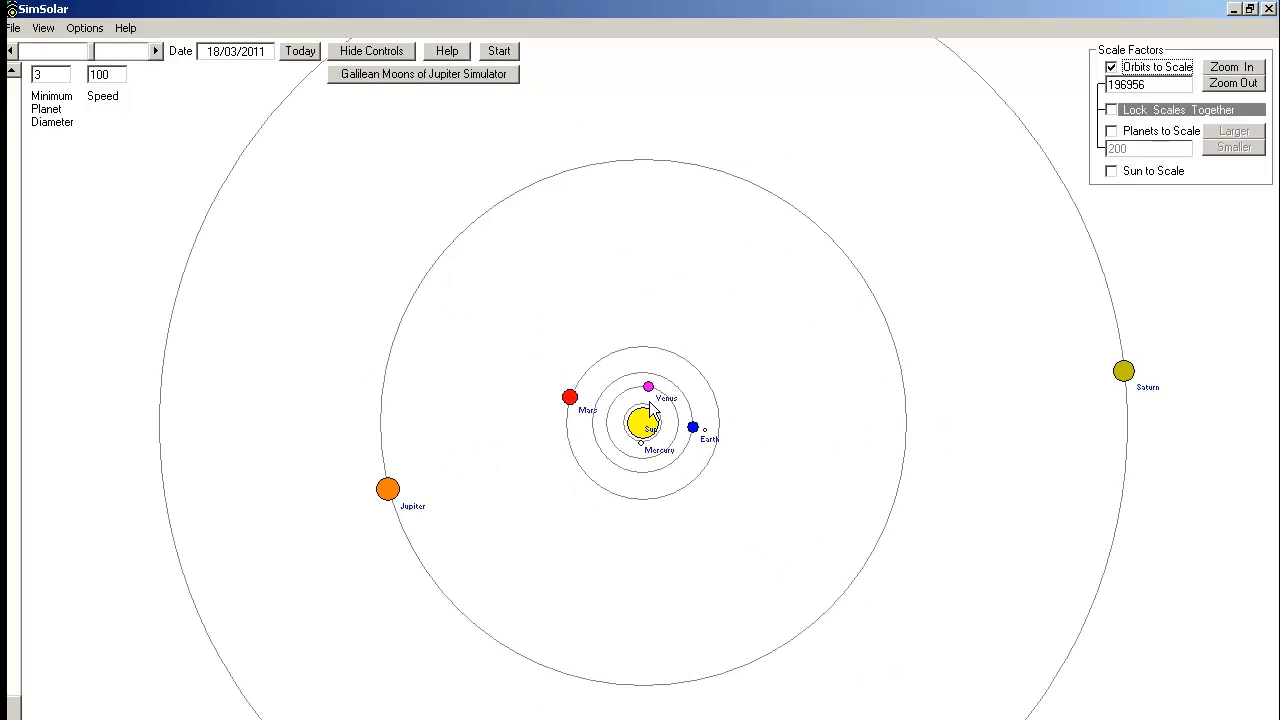
mouse_move(640, 190)
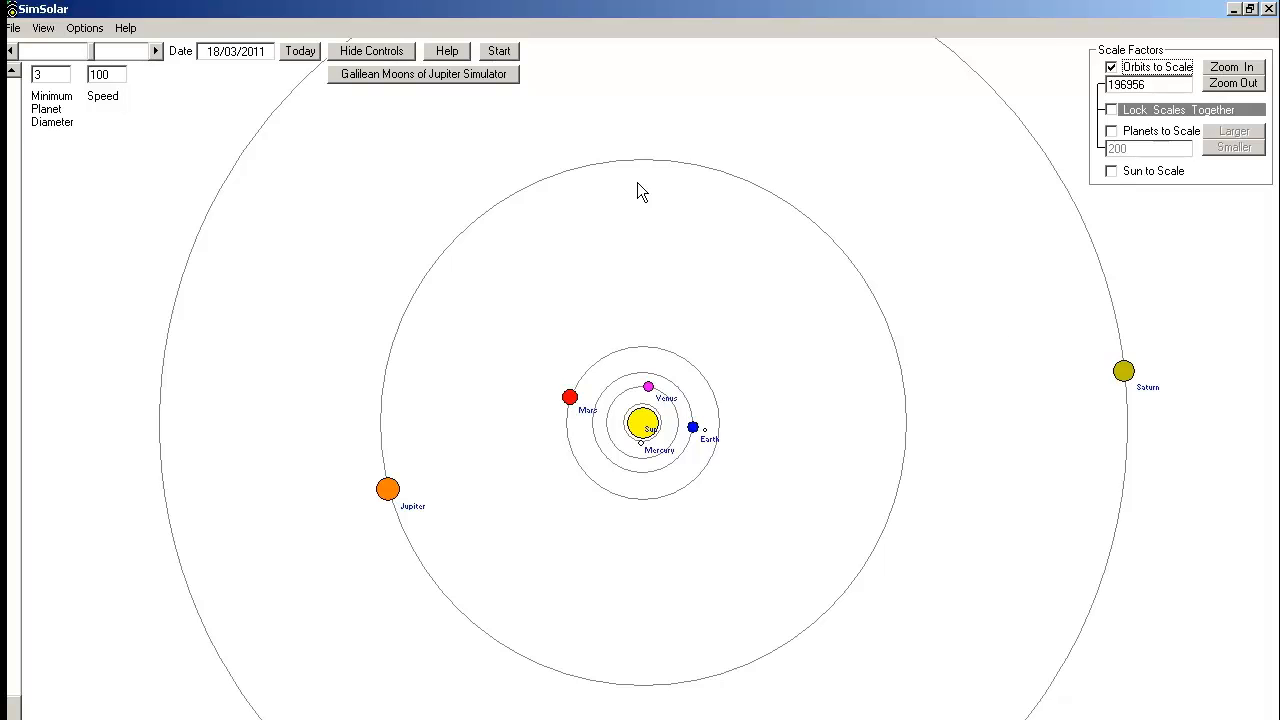
mouse_move(1070, 390)
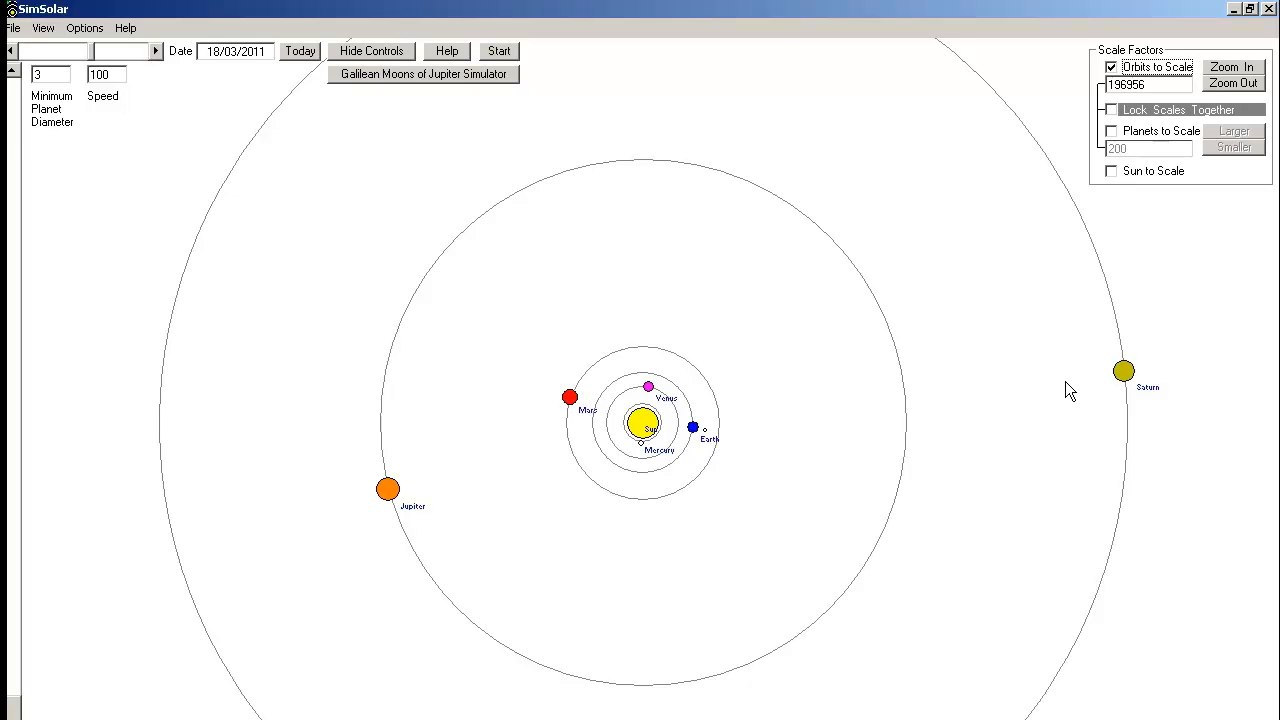
mouse_move(1070, 390)
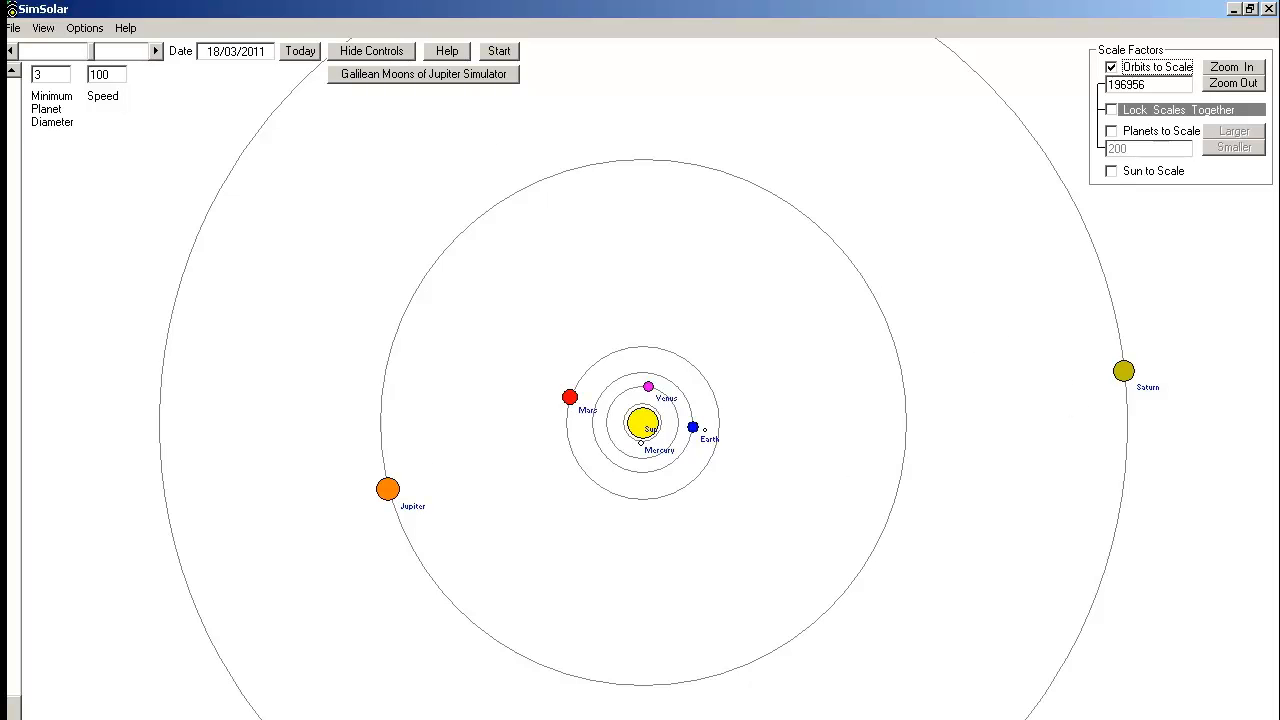